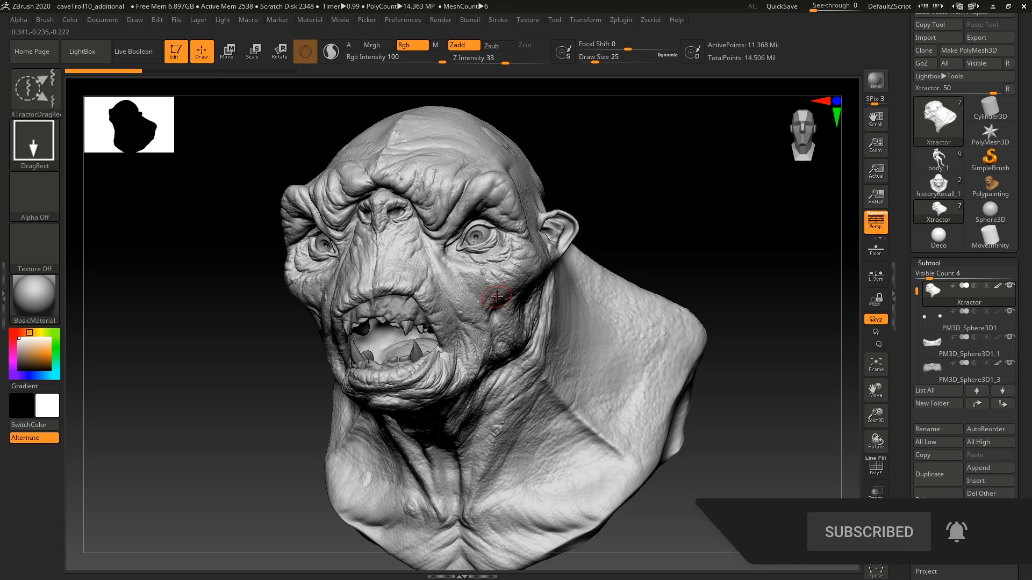
Stamp the captured cheek-skin bump alpha as wart clusters across the back of the troll's head.
left_click_drag(497, 297, 533, 303)
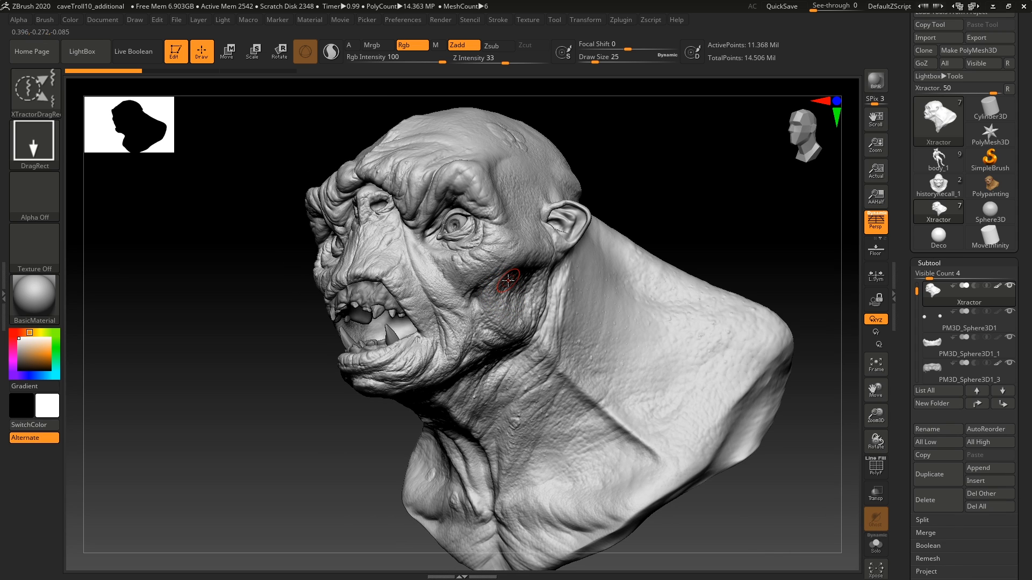
mouse_move(485, 291)
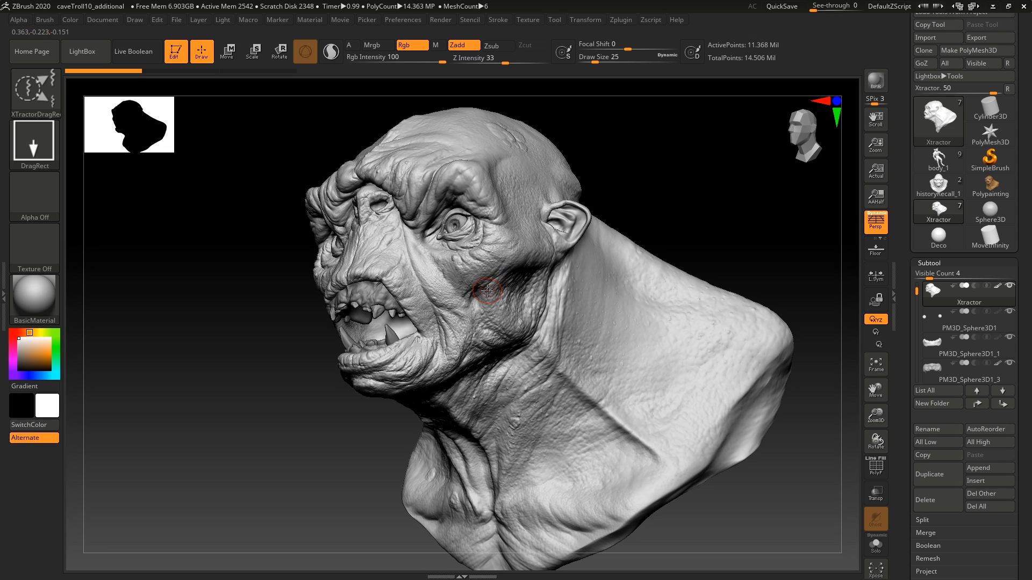
mouse_move(509, 300)
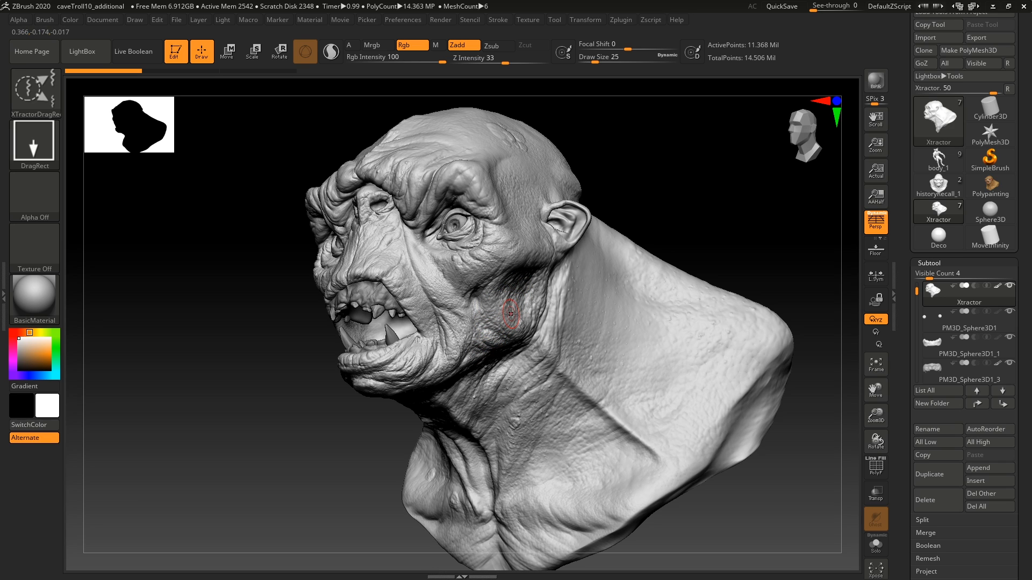
mouse_move(515, 301)
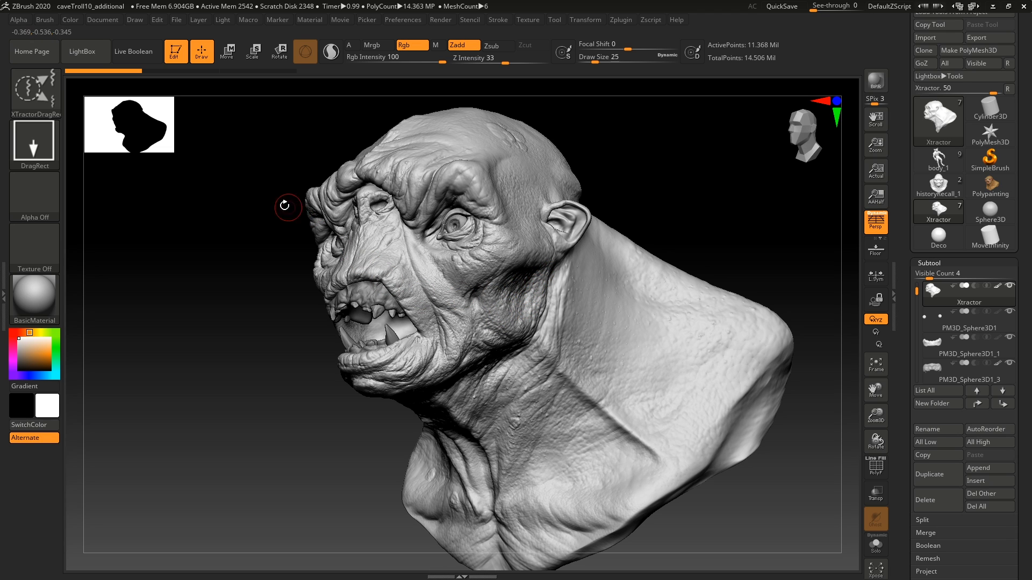
left_click(35, 93)
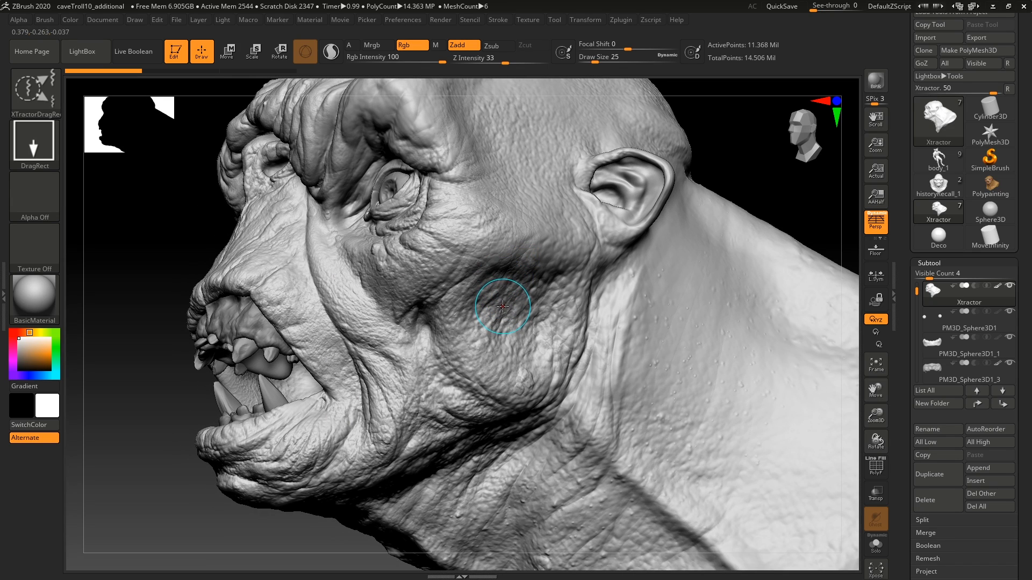
mouse_move(509, 322)
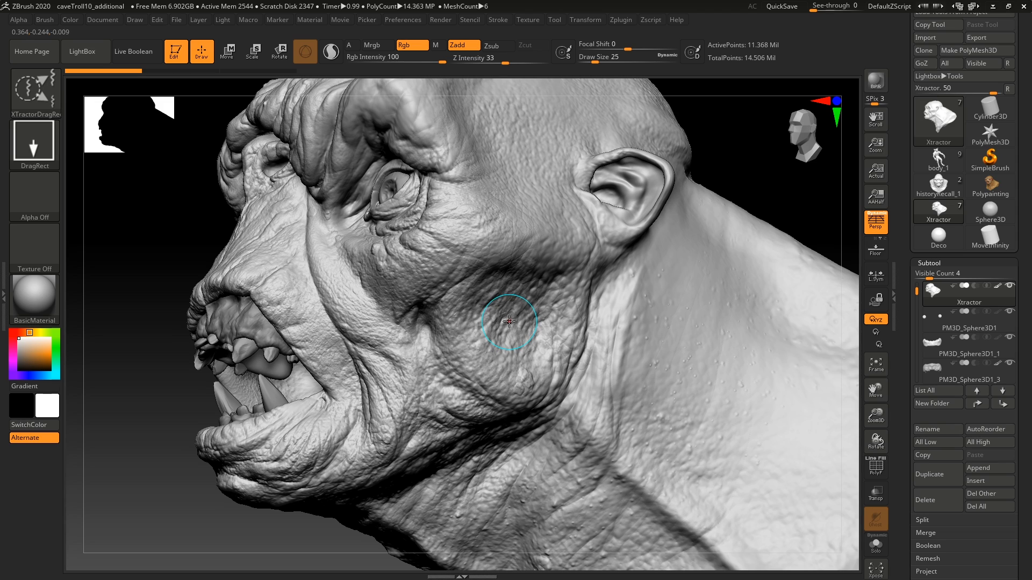
mouse_move(546, 326)
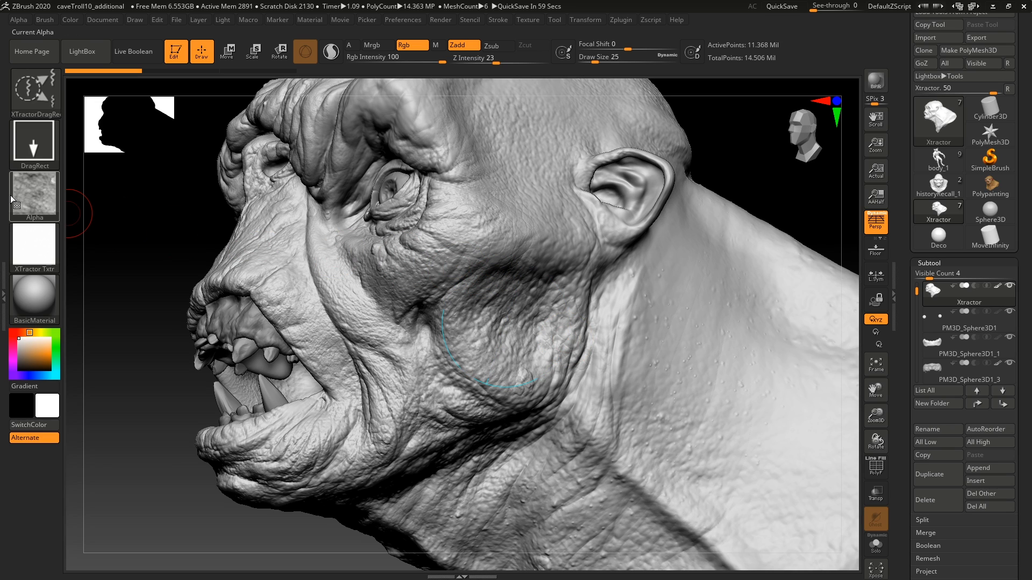
mouse_move(34, 196)
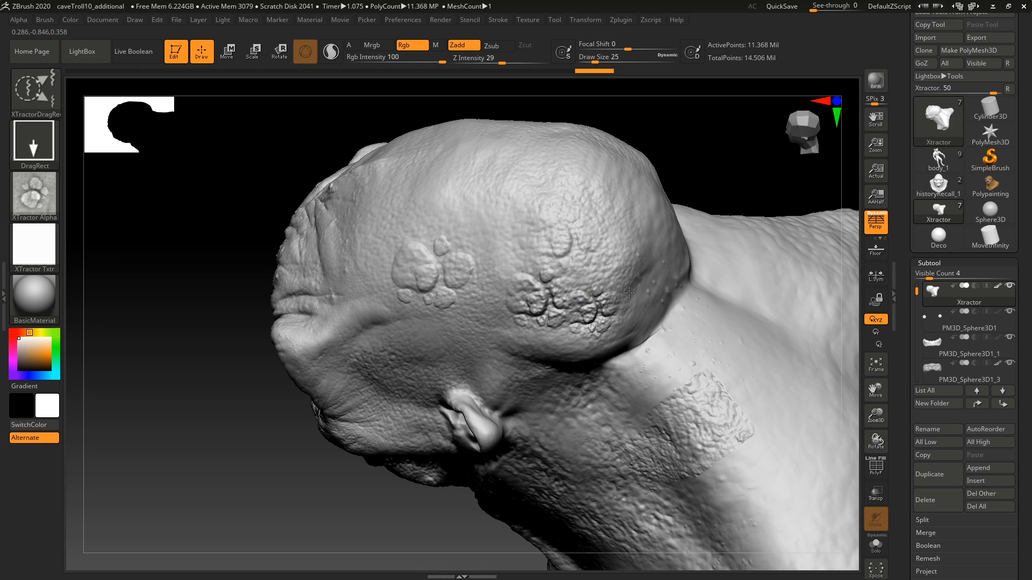
left_click(635, 297)
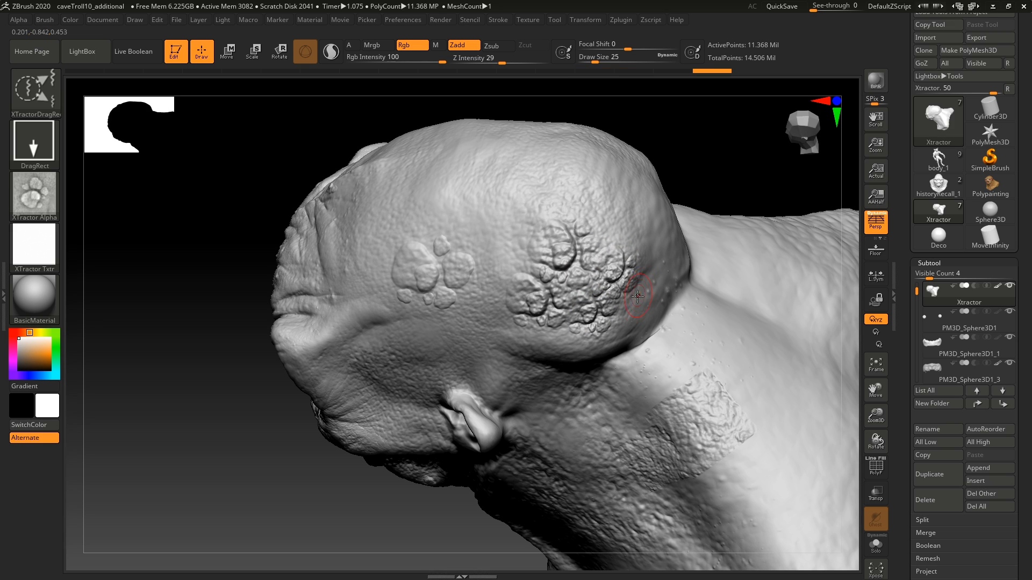
left_click_drag(636, 297, 580, 342)
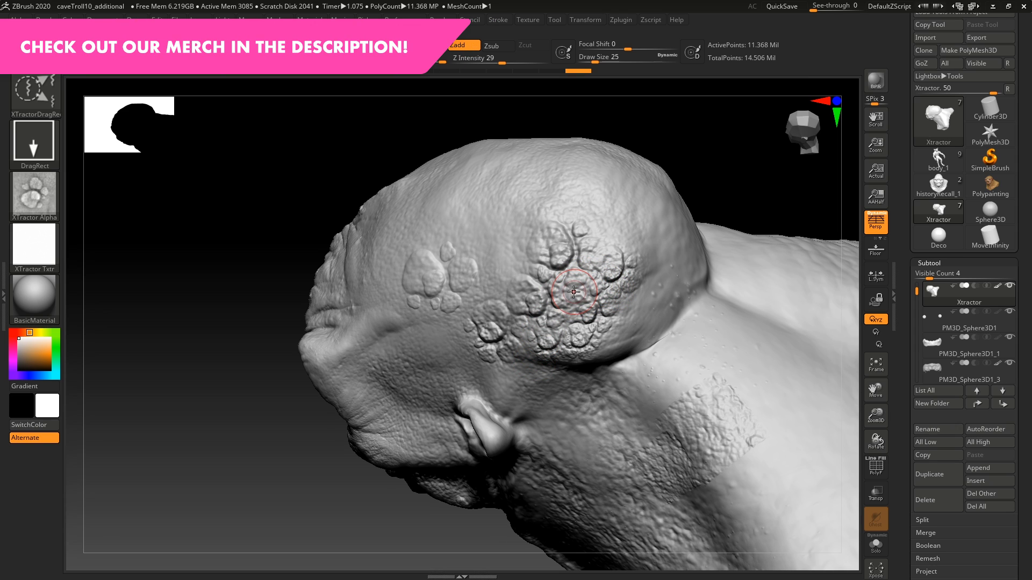
mouse_move(571, 293)
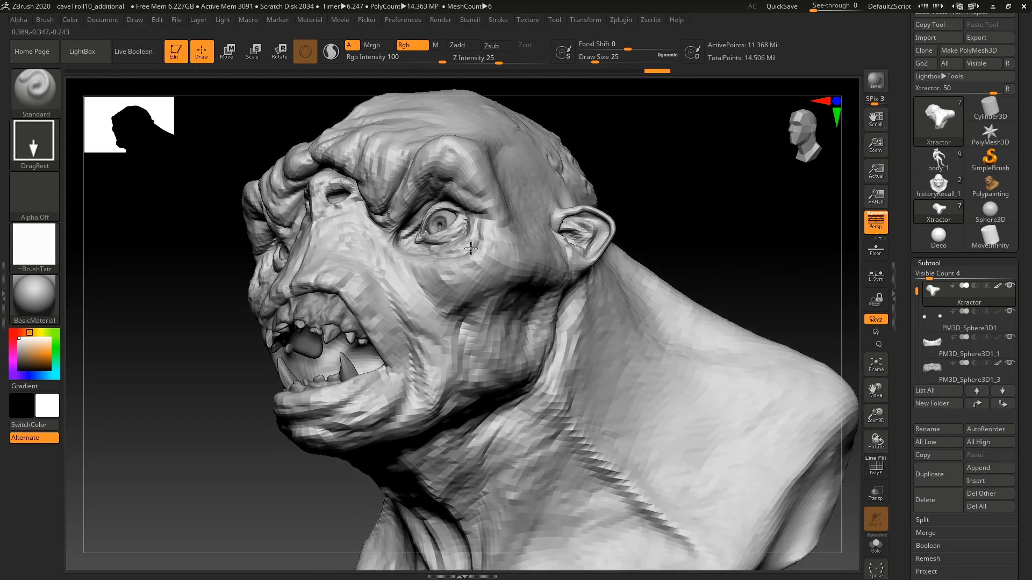
left_click_drag(468, 263, 503, 283)
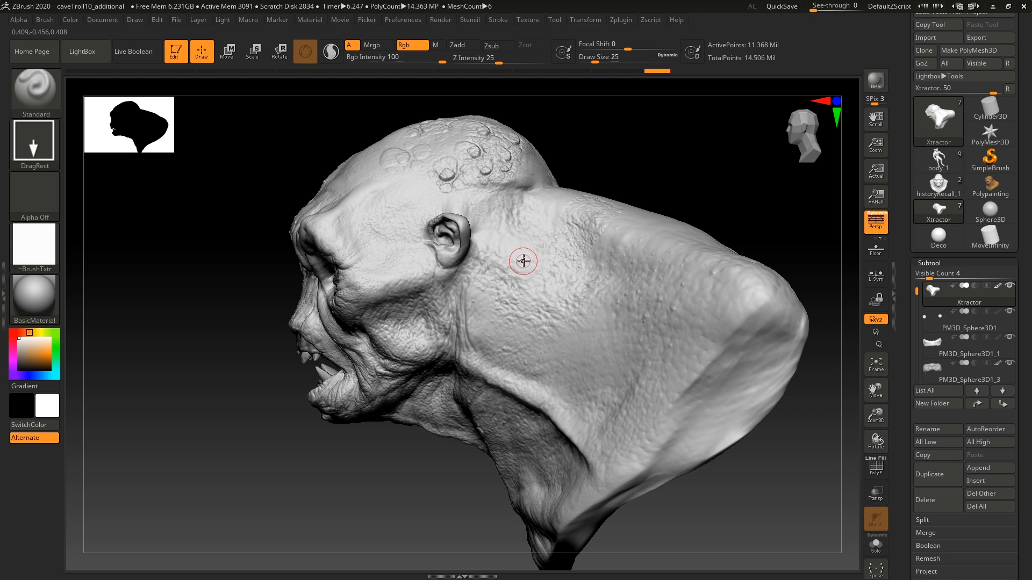
left_click_drag(523, 261, 411, 283)
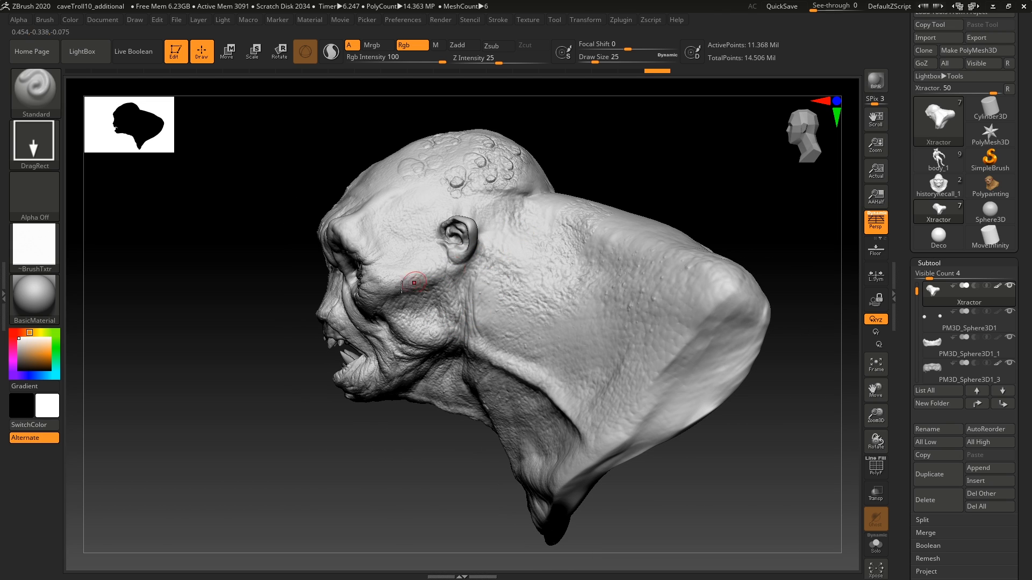
mouse_move(418, 296)
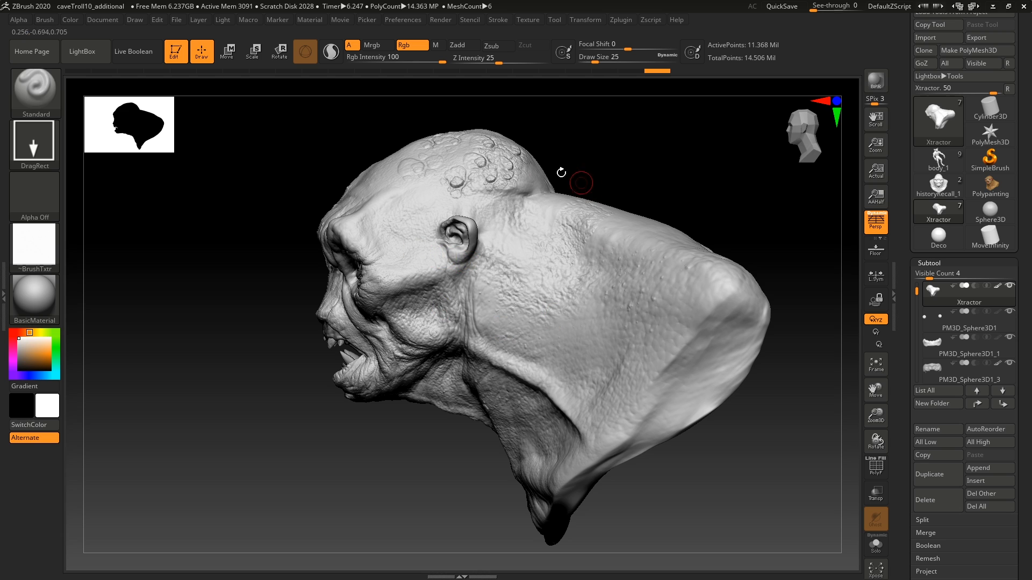
left_click_drag(582, 182, 435, 81)
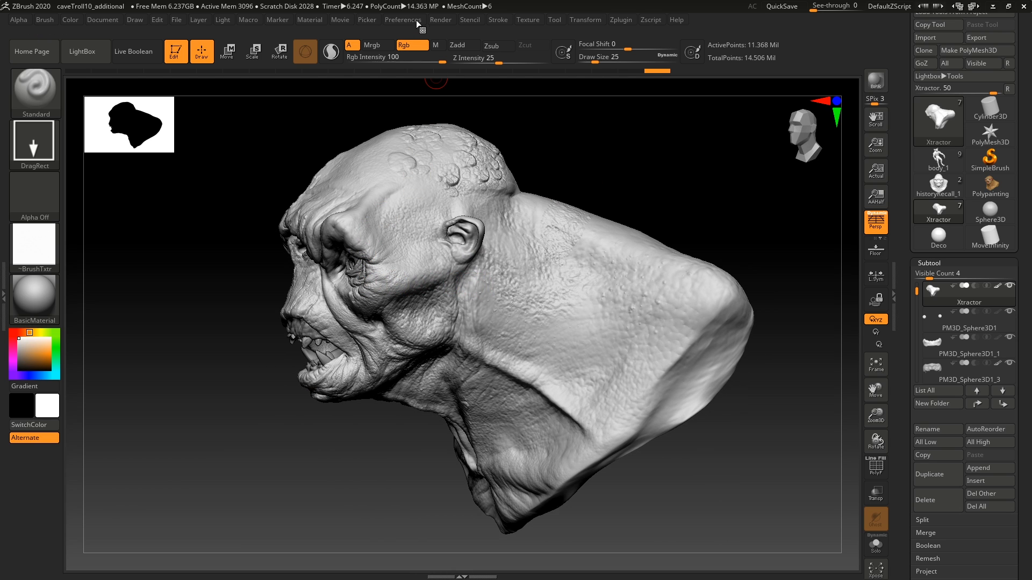
In Preferences > Thumbnail, turn off Silhouette so the thumbnail shows a shaded troll.
left_click(402, 20)
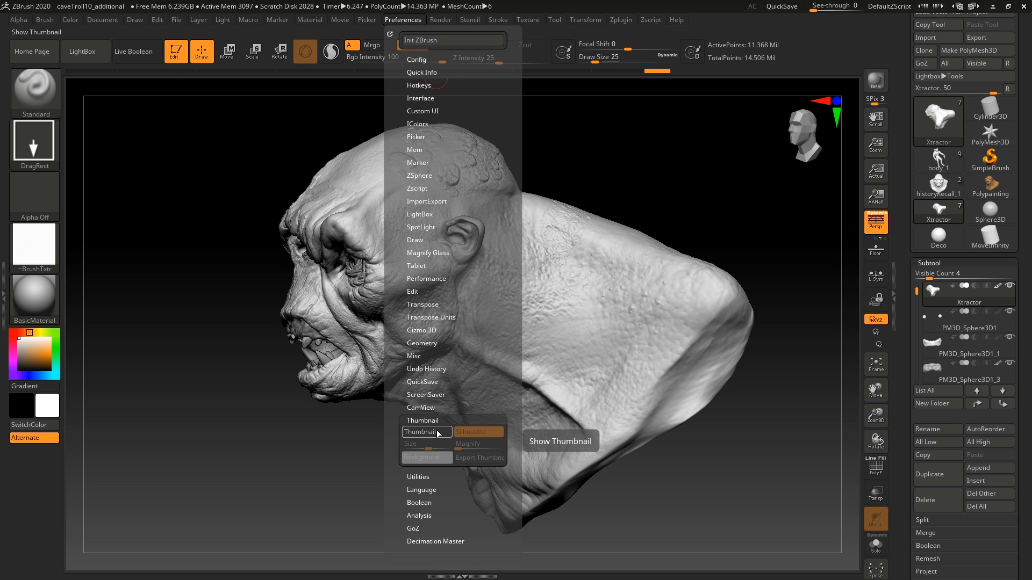
left_click(477, 432)
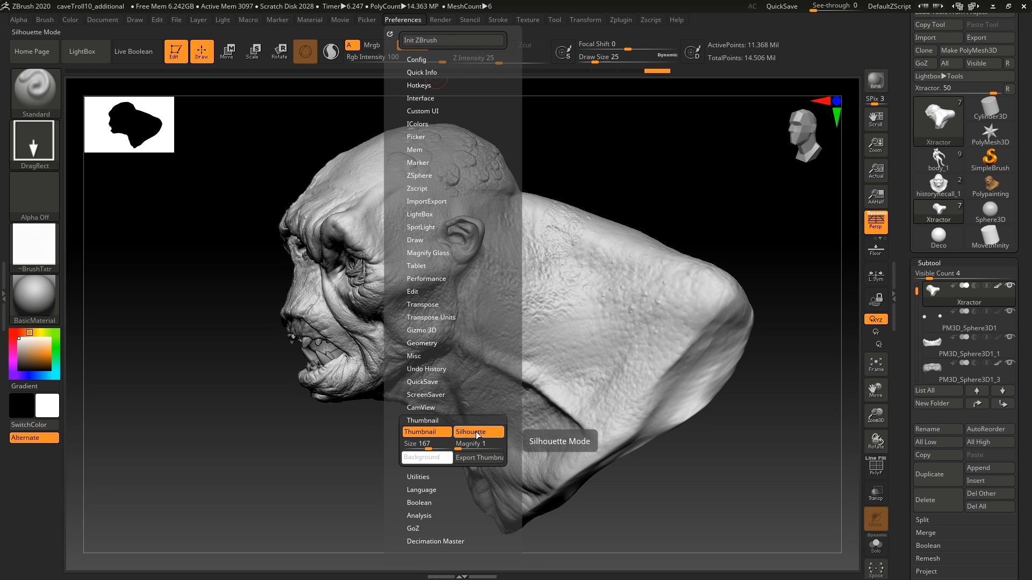
left_click(477, 432)
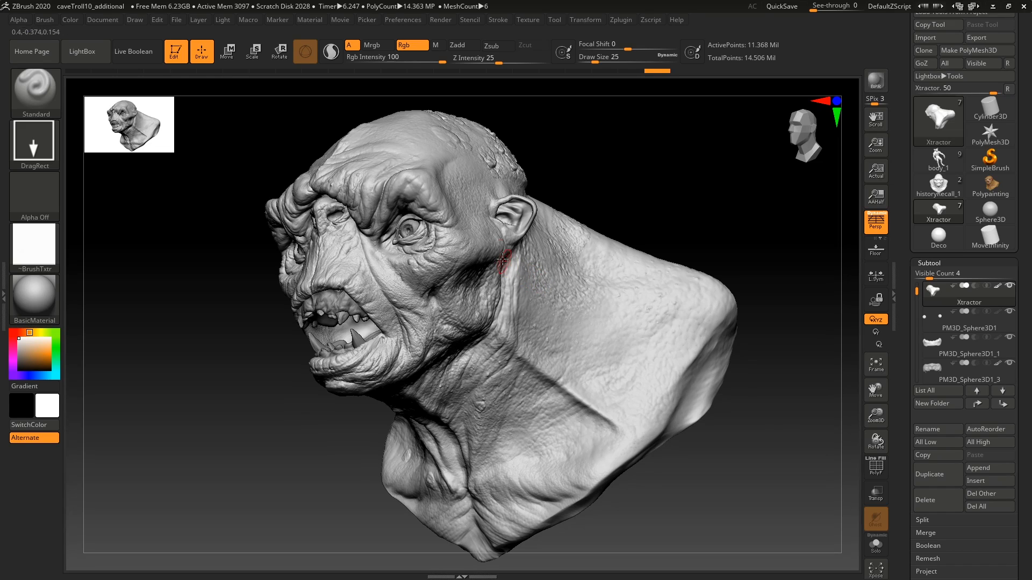
Raise the thumbnail Size slider from 167 to 209 and check it while orbiting the bust.
left_click(403, 20)
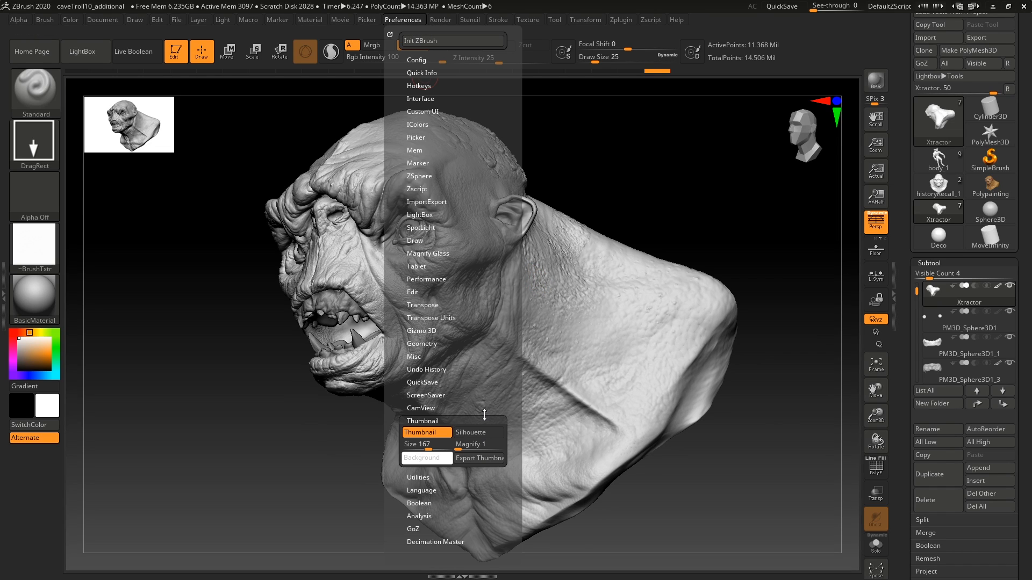
mouse_move(479, 409)
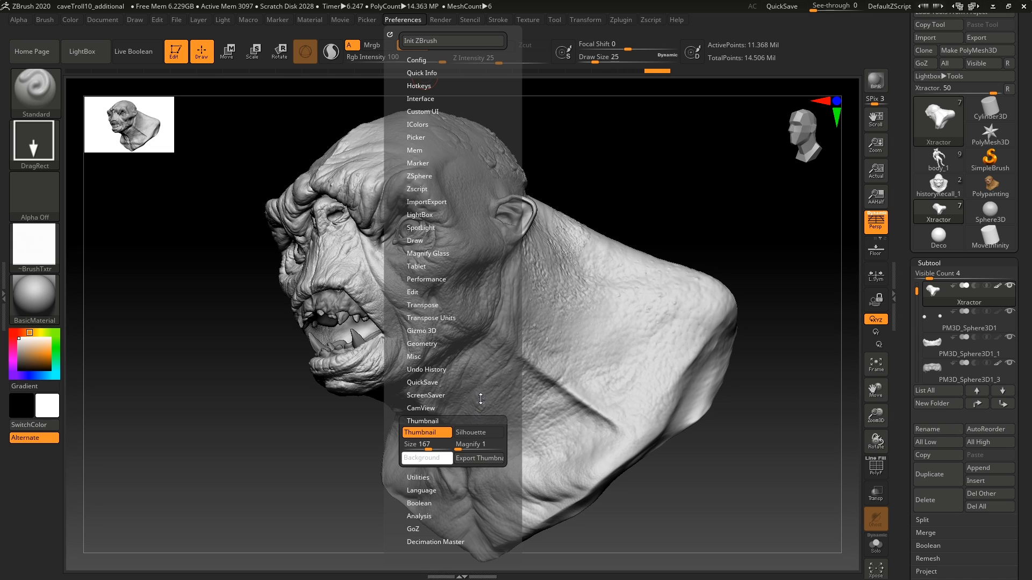
mouse_move(480, 398)
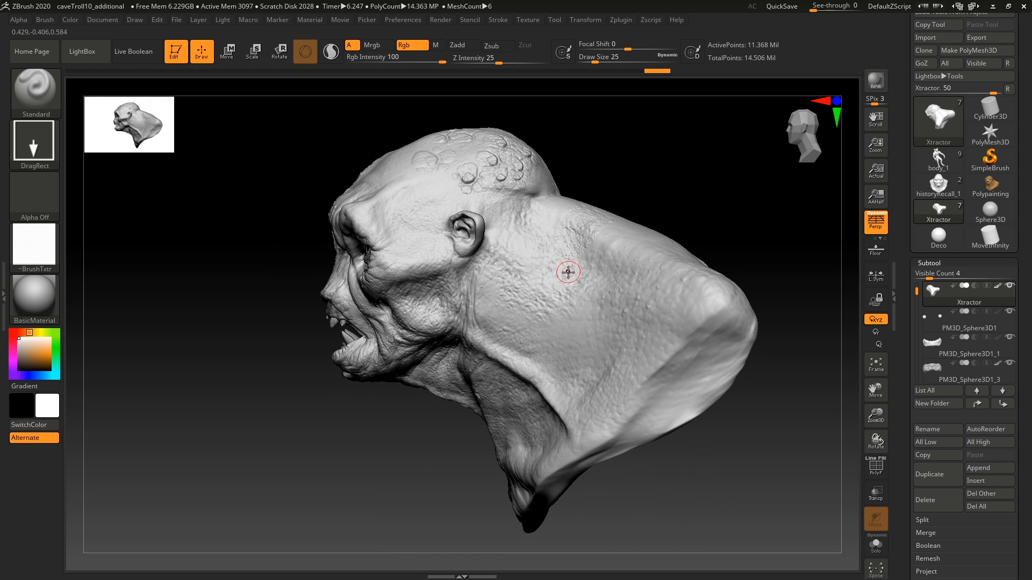
left_click_drag(567, 272, 509, 230)
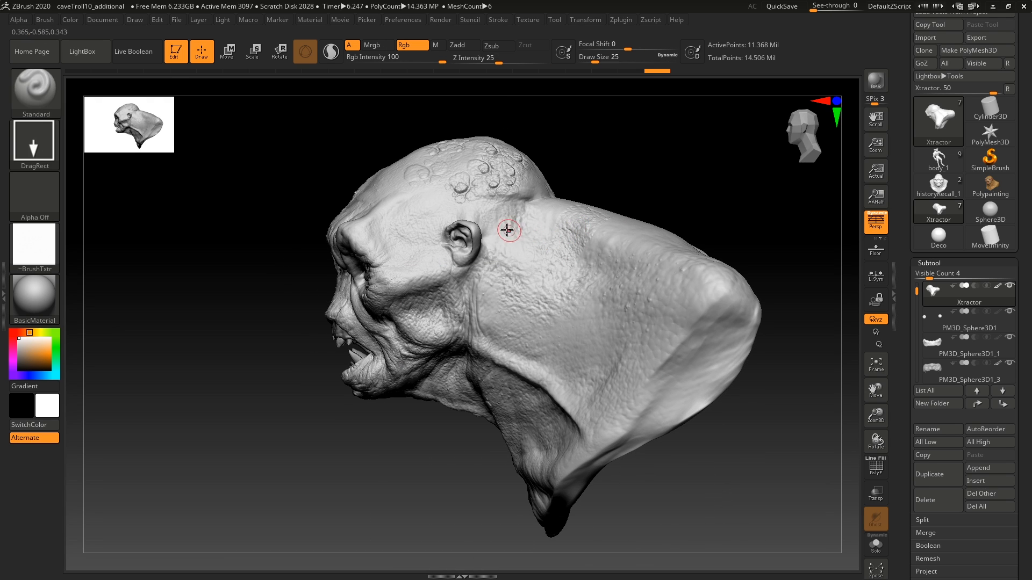
mouse_move(497, 253)
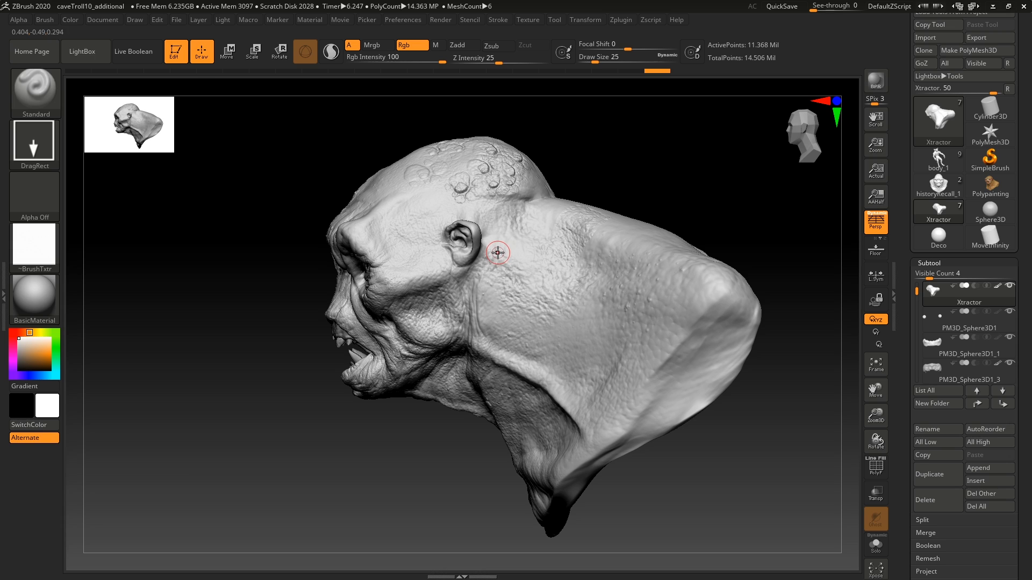
mouse_move(498, 248)
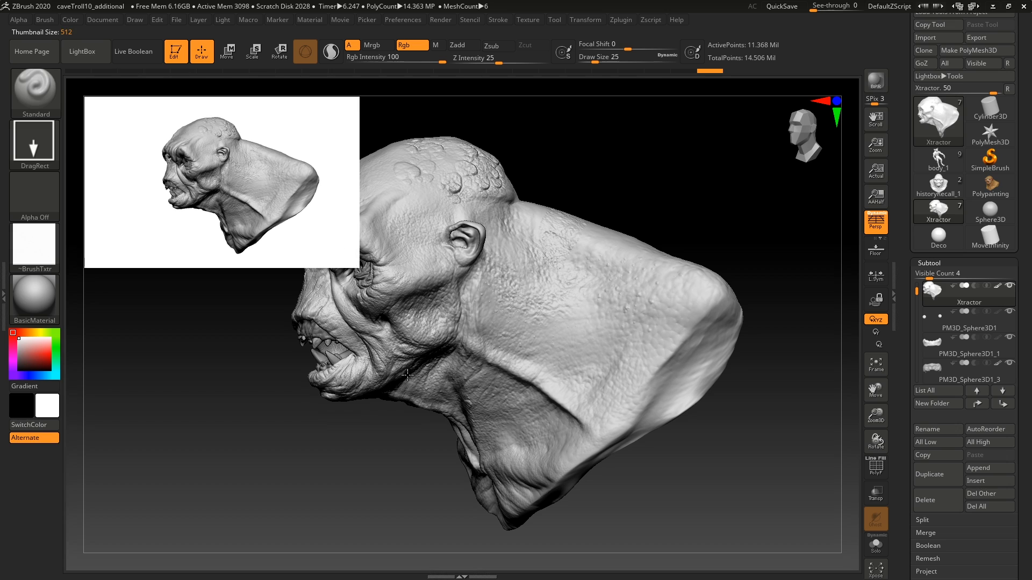
left_click(403, 19)
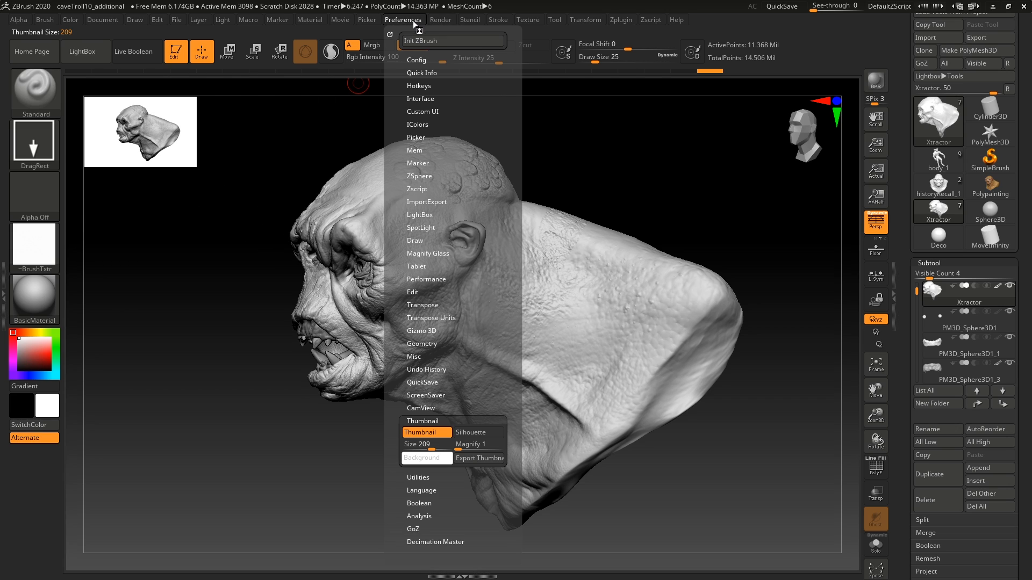
mouse_move(427, 432)
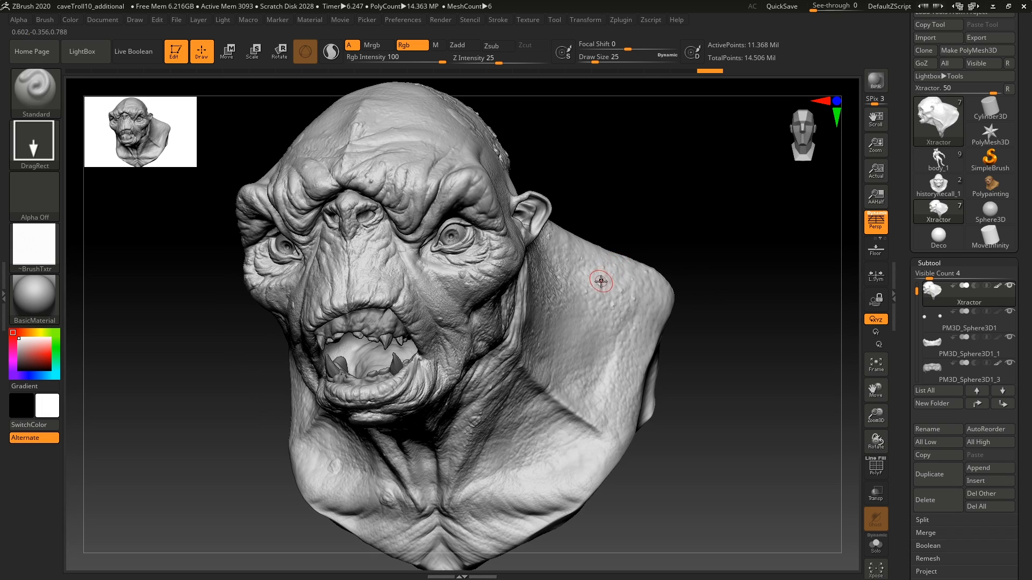
mouse_move(591, 279)
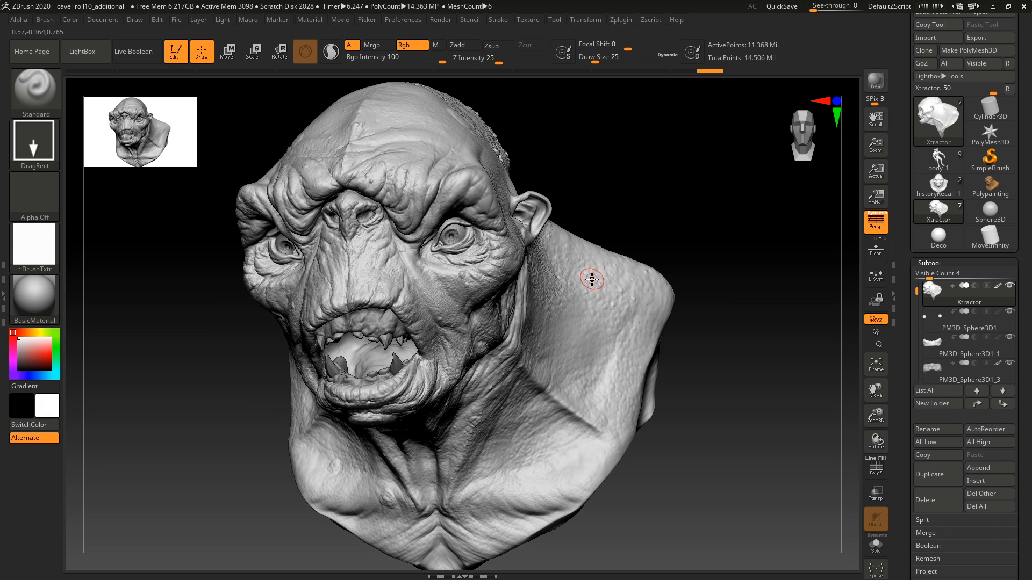
mouse_move(598, 279)
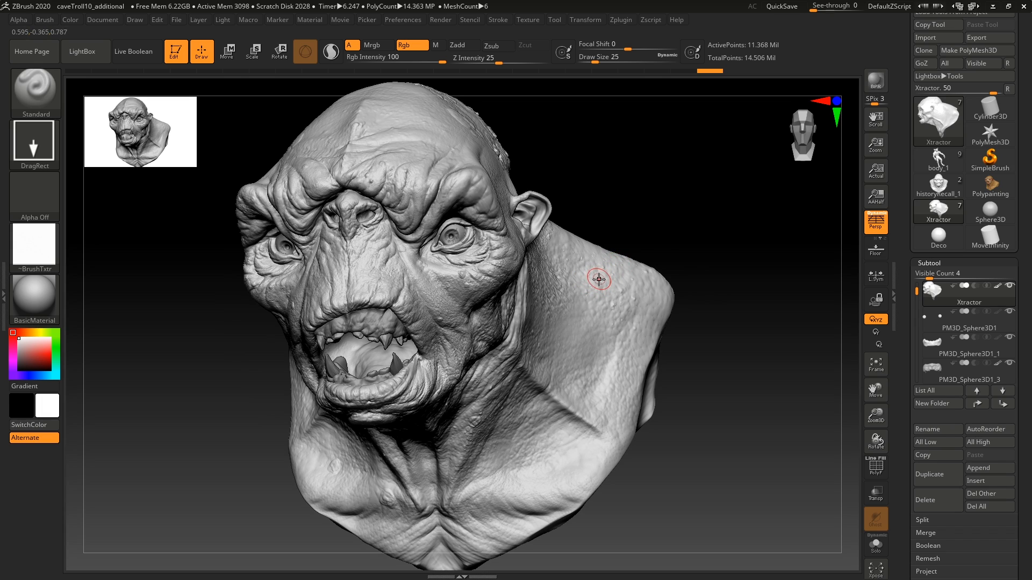
mouse_move(593, 280)
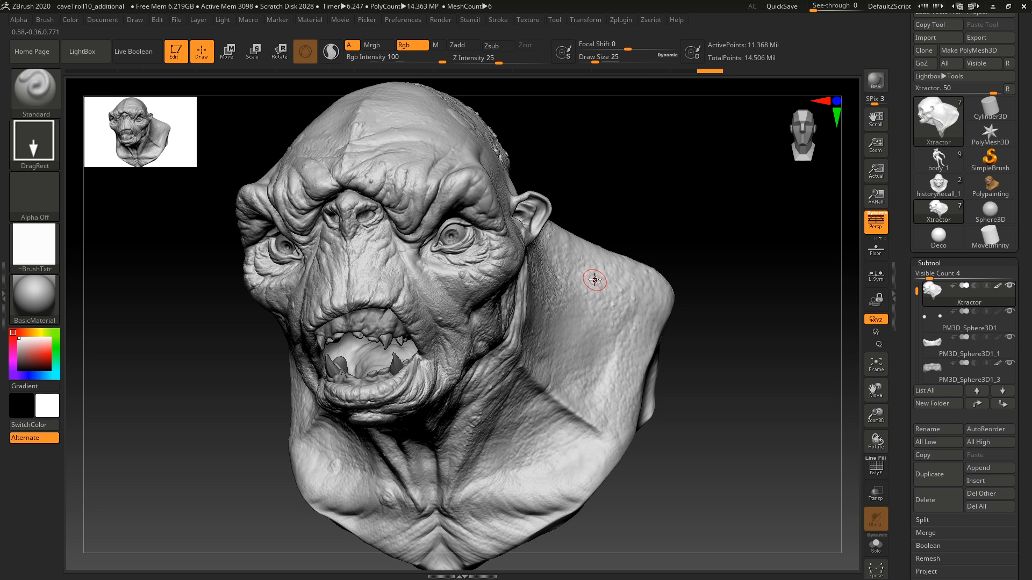
left_click_drag(592, 280, 521, 267)
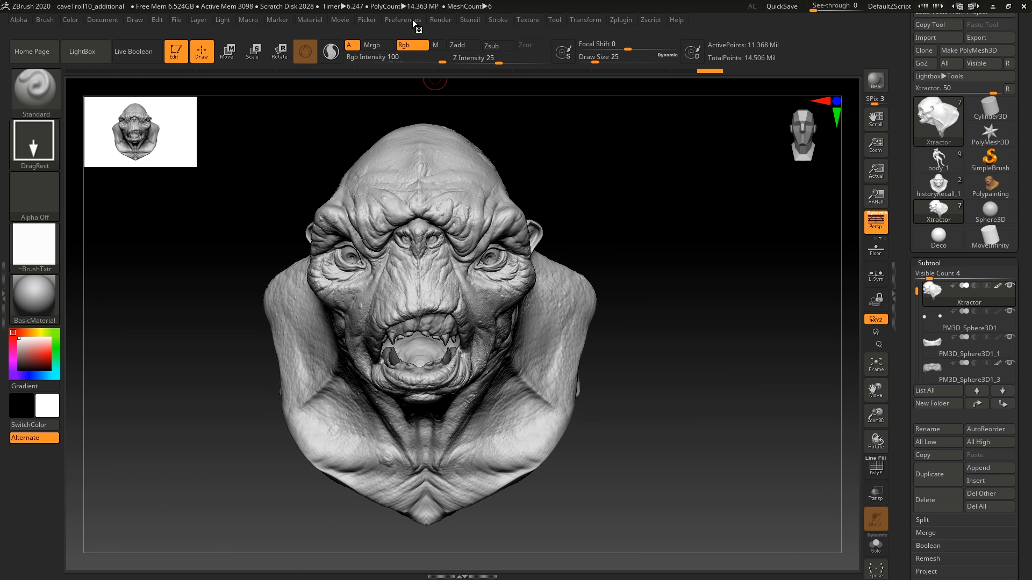
left_click(403, 20)
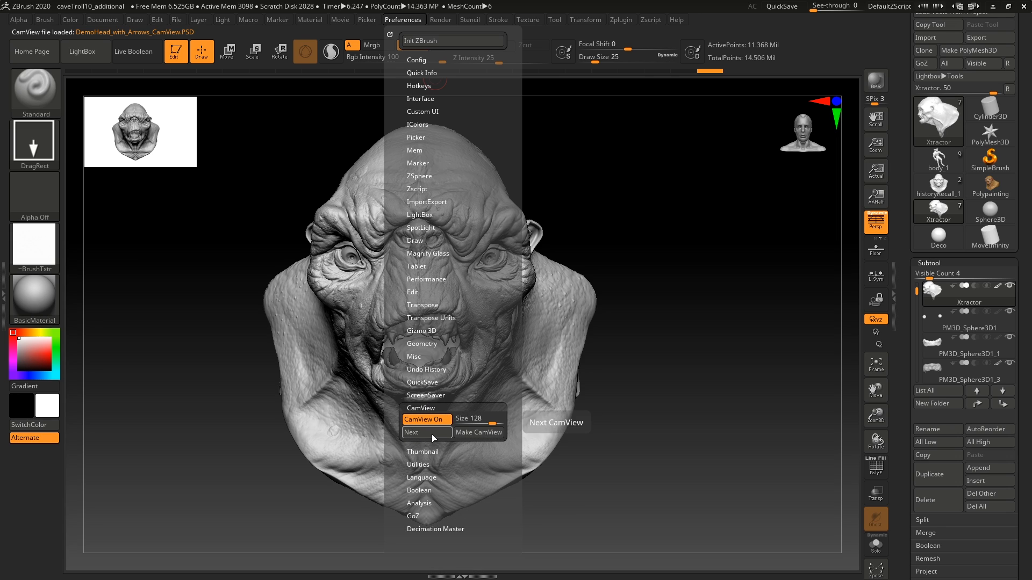
left_click(426, 432)
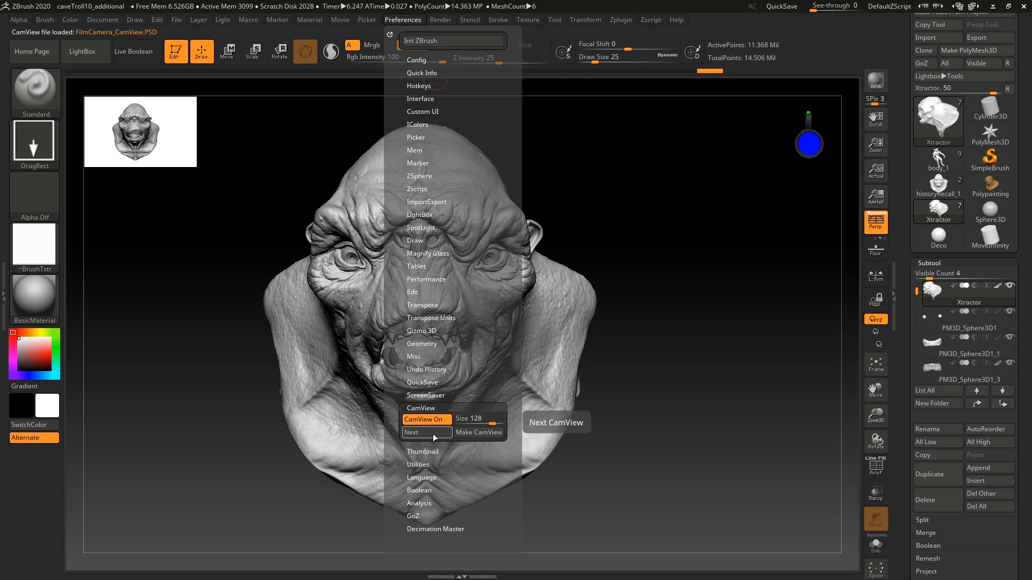
left_click(425, 431)
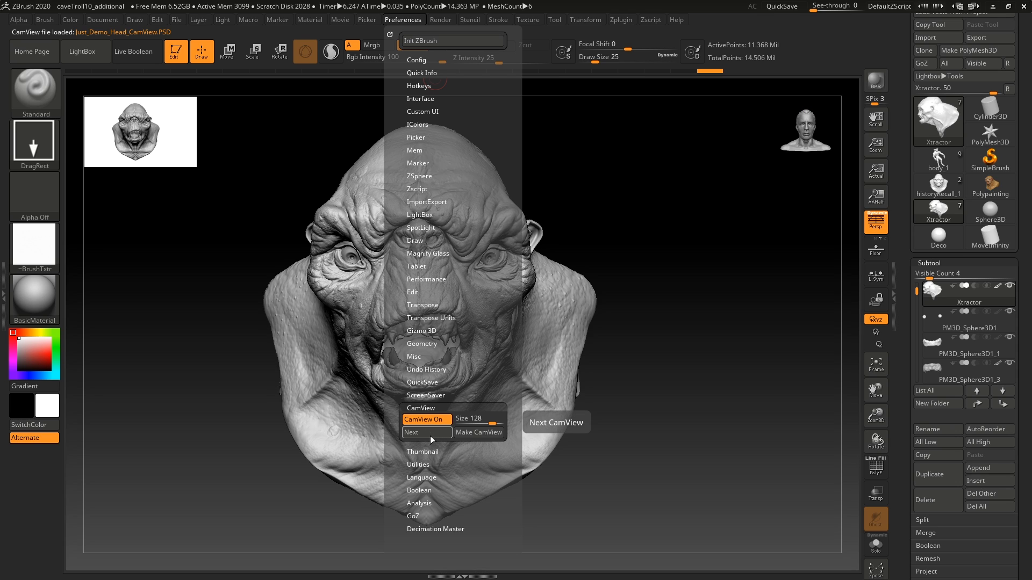
left_click(427, 432)
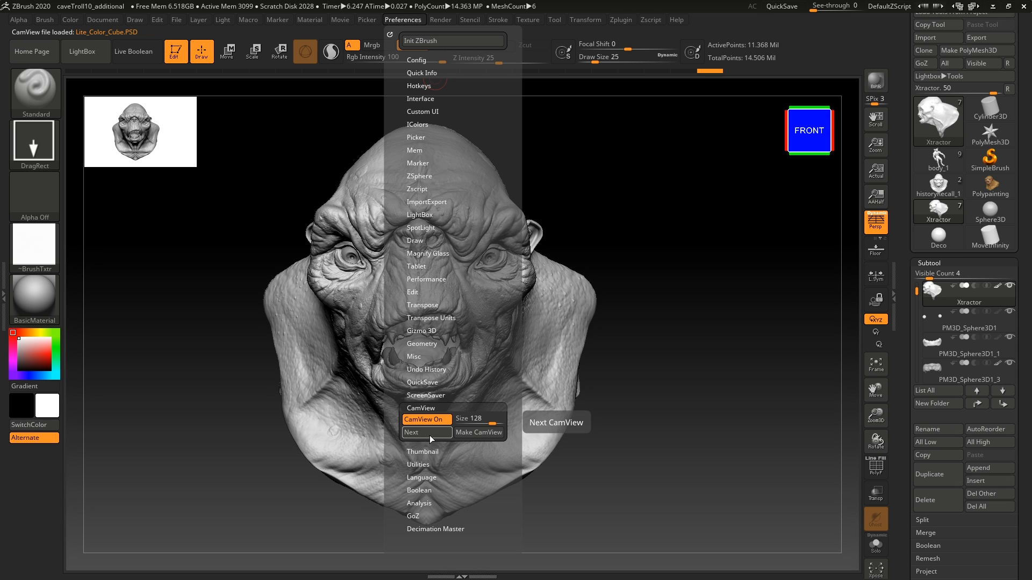
left_click(425, 432)
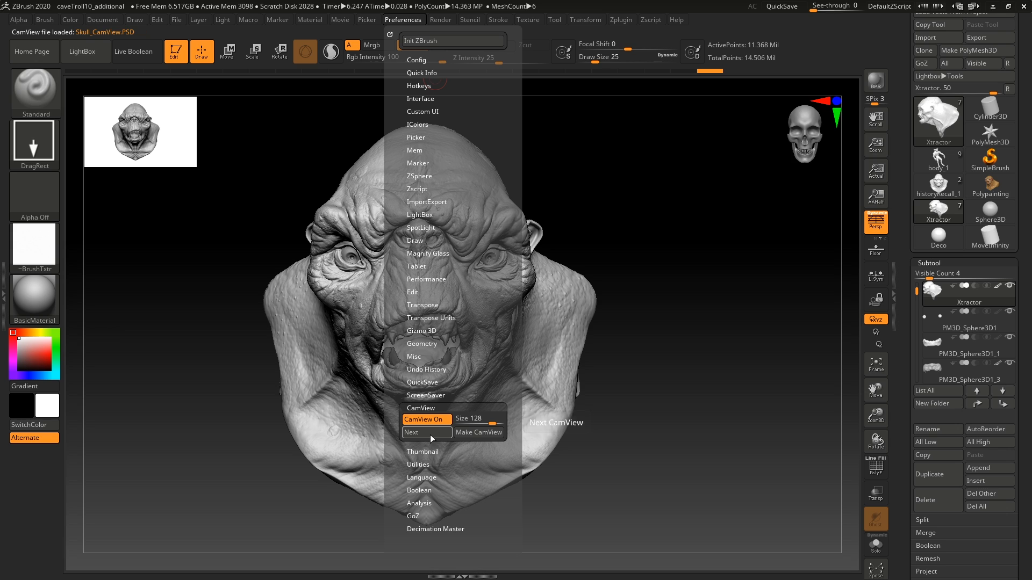
left_click(426, 433)
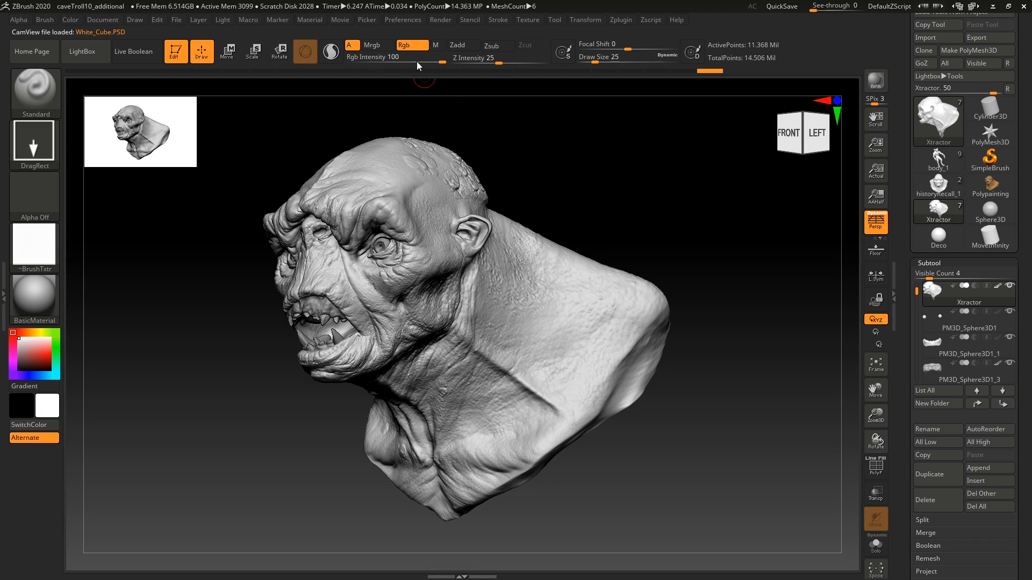
left_click(402, 20)
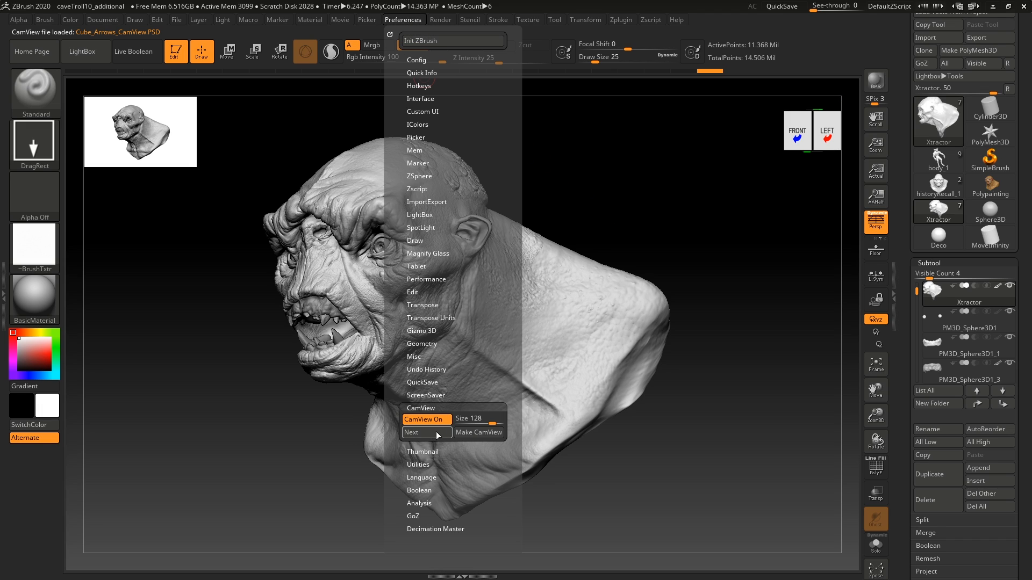
left_click(427, 432)
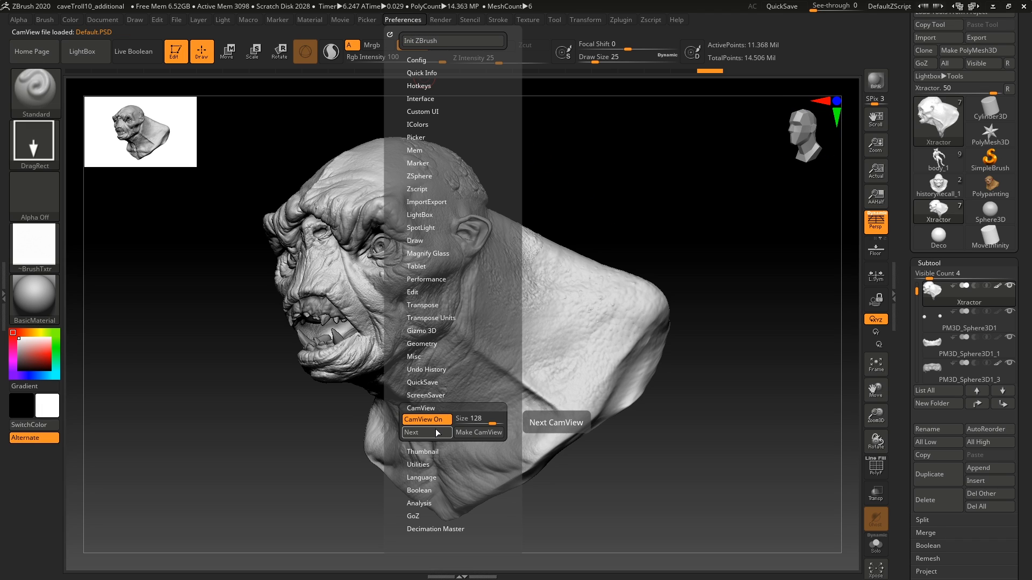
mouse_move(523, 312)
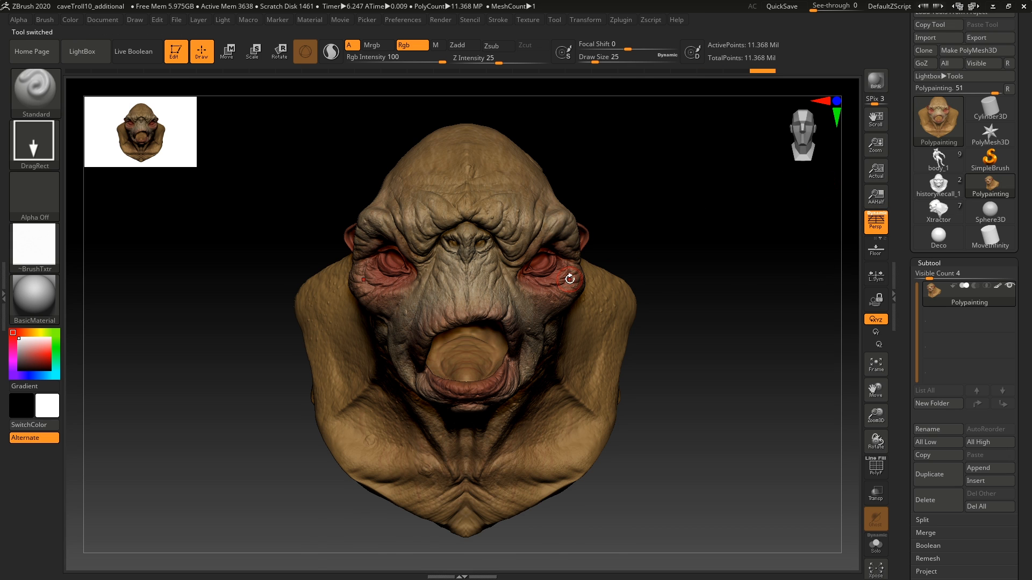
Turn the loaded polypainted troll bust to a three-quarter view.
left_click_drag(570, 277, 542, 269)
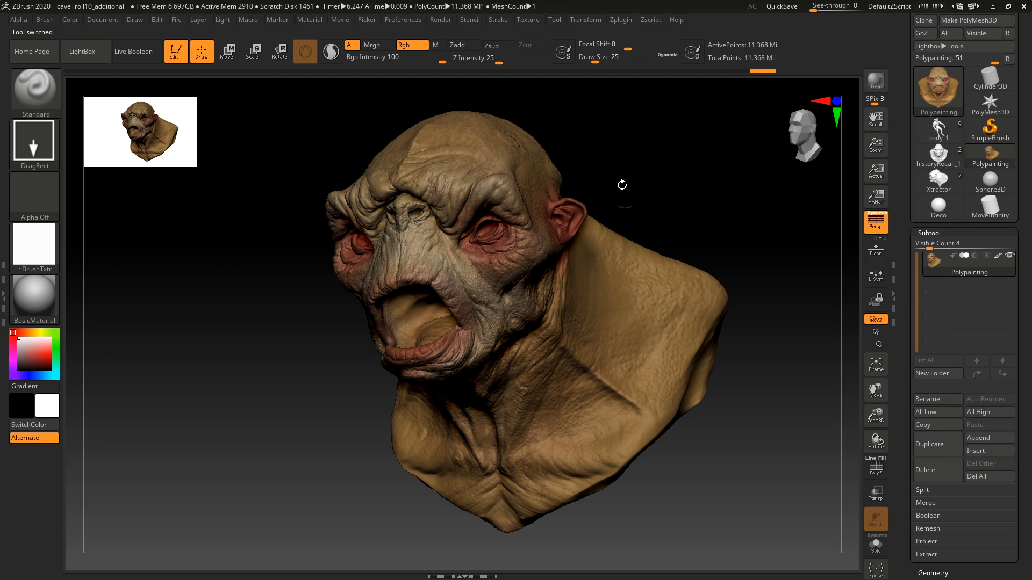
mouse_move(530, 275)
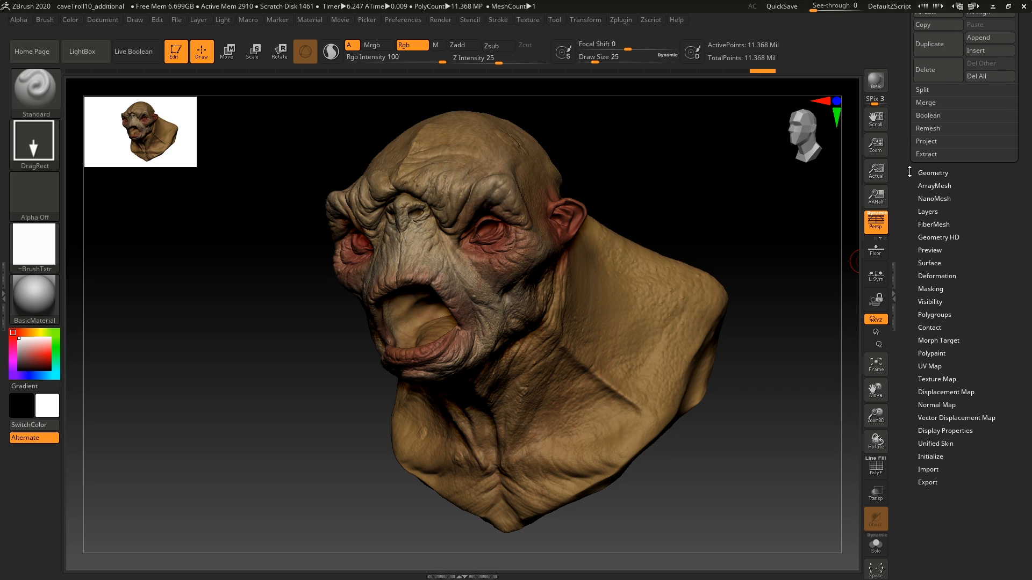
mouse_move(942, 343)
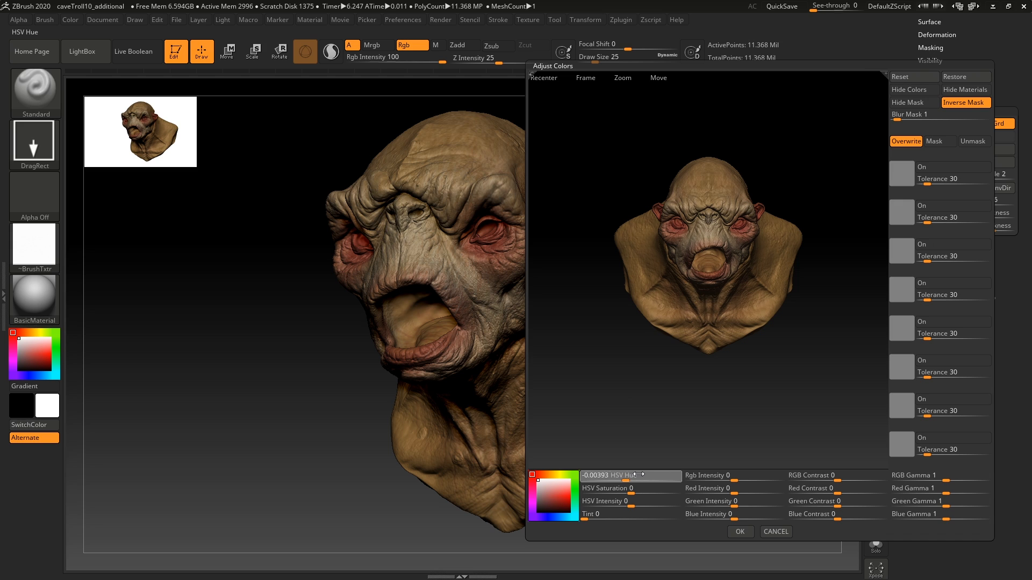
In Polypaint > Adjust Colors, shift HSV Hue and set Saturation and Intensity near 0.038.
left_click_drag(611, 475, 632, 474)
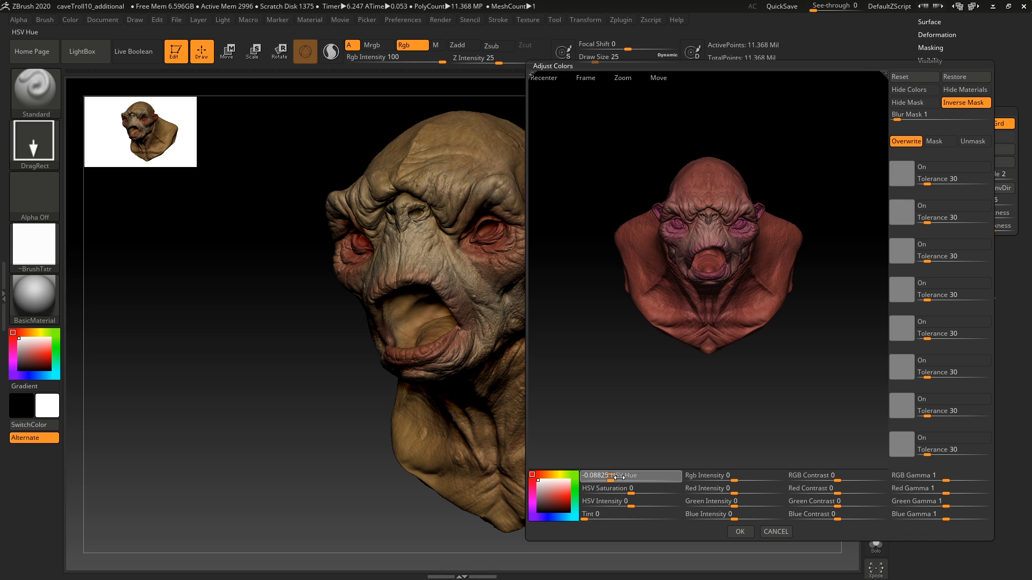
left_click_drag(618, 474, 632, 474)
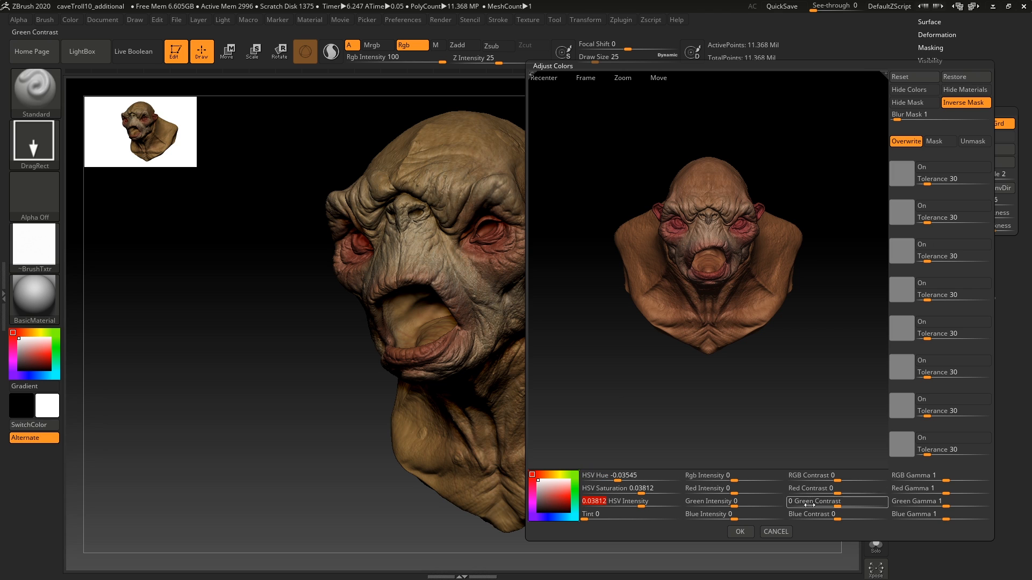
left_click_drag(632, 475, 592, 475)
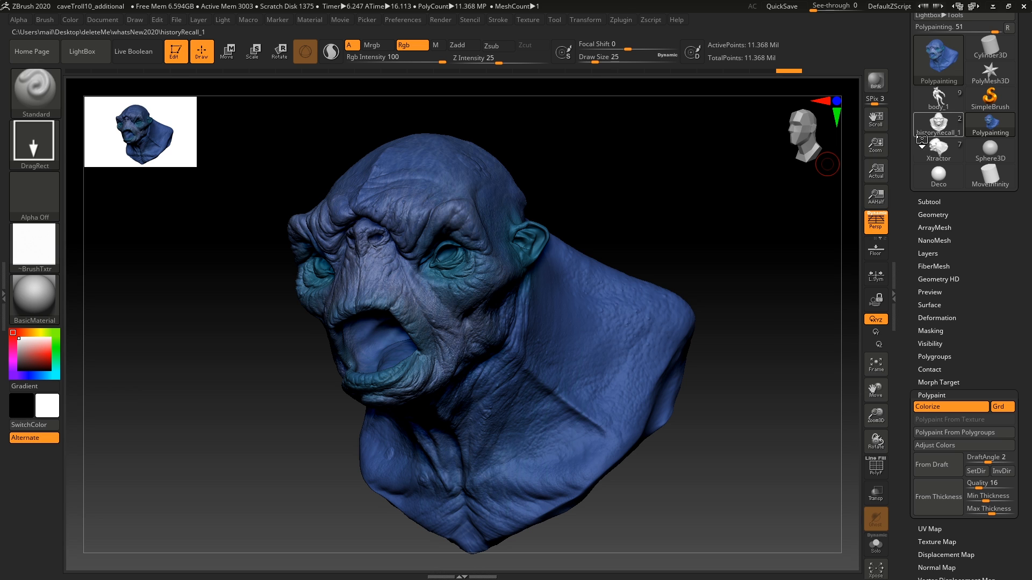
Load the historyRecall_1 model from Lightbox Tools and switch toward the Xtractor troll tool.
left_click(990, 125)
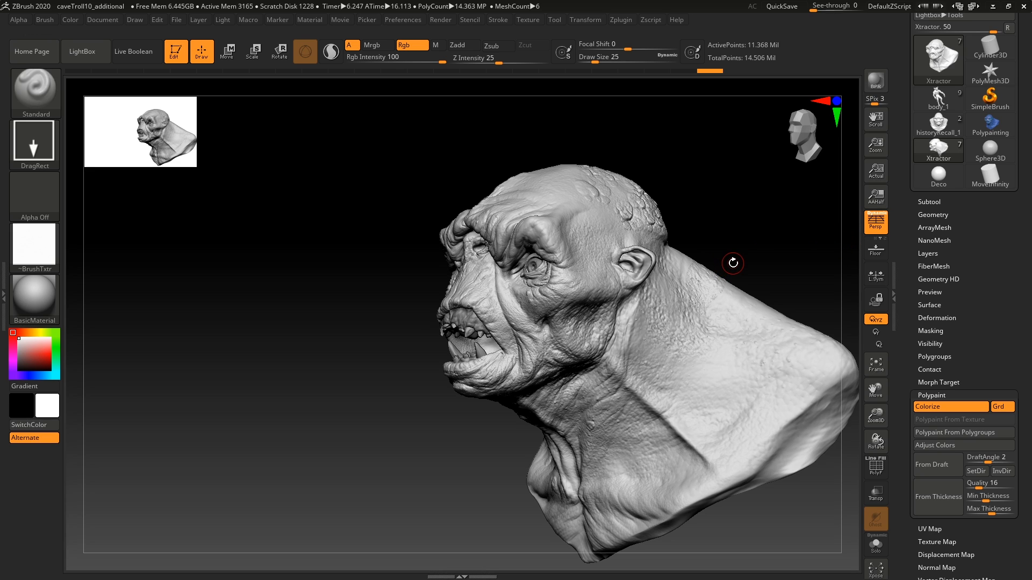
mouse_move(774, 273)
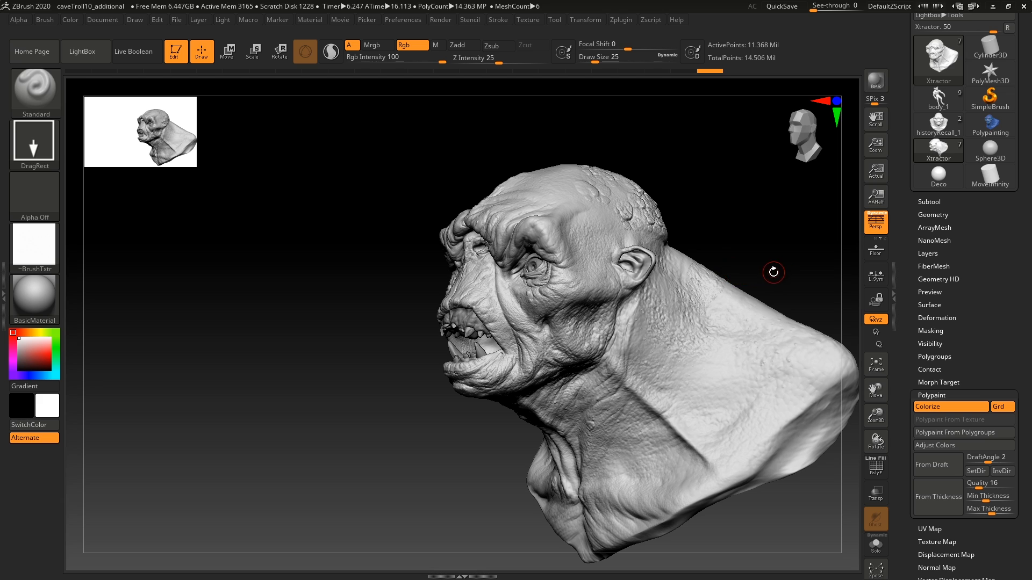
left_click(937, 55)
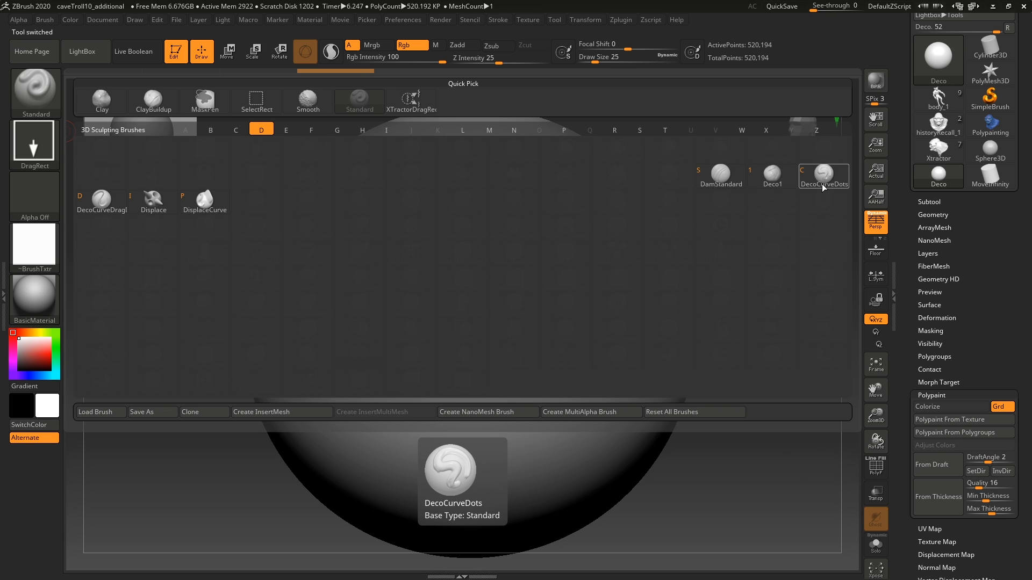
mouse_move(826, 187)
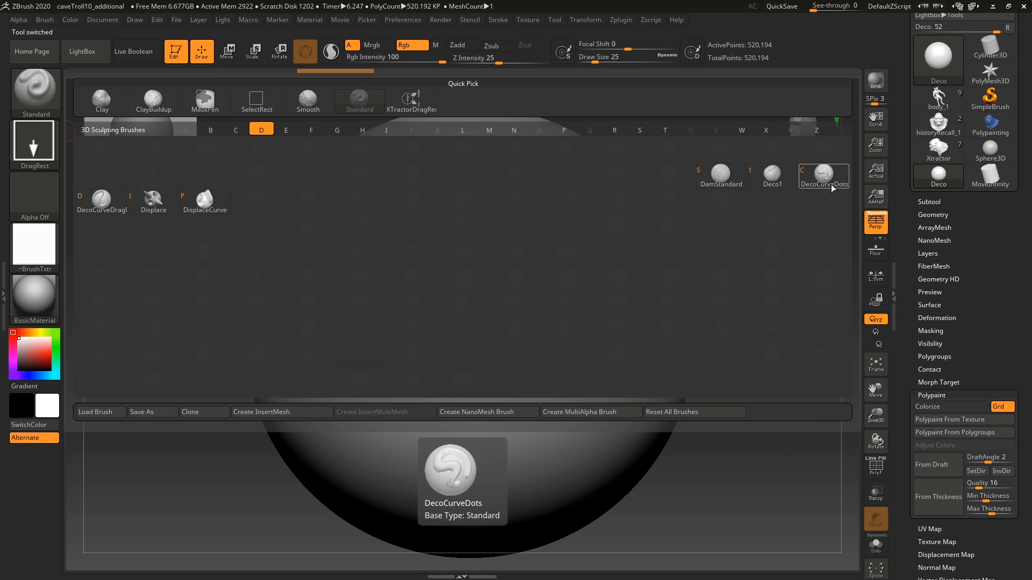
Choose the DecoCurveDots brush for the Deco sphere.
left_click(822, 172)
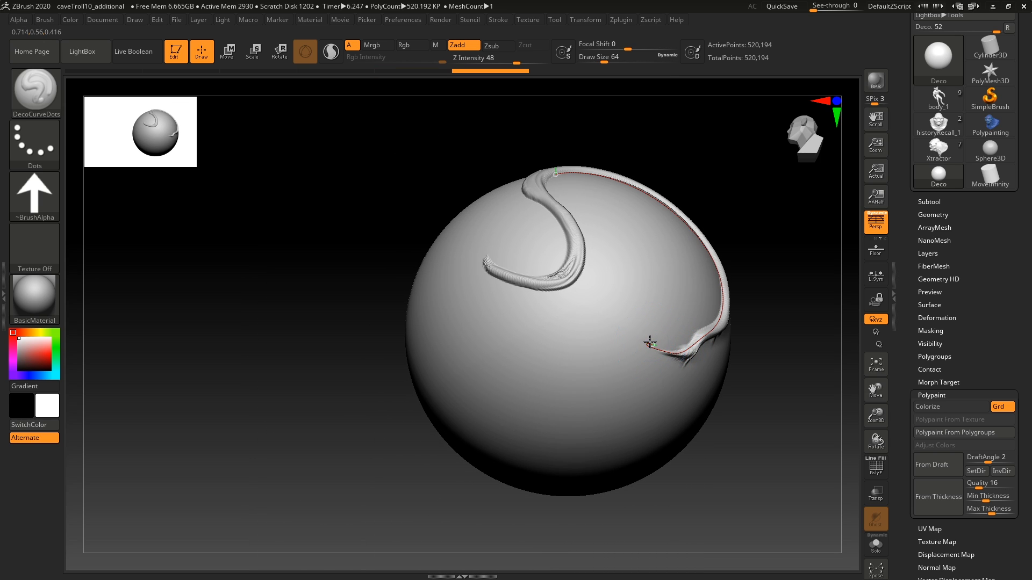
Draw several raised curving DecoCurveDots strands across the sphere's front, left side and centre.
left_click_drag(651, 341, 543, 450)
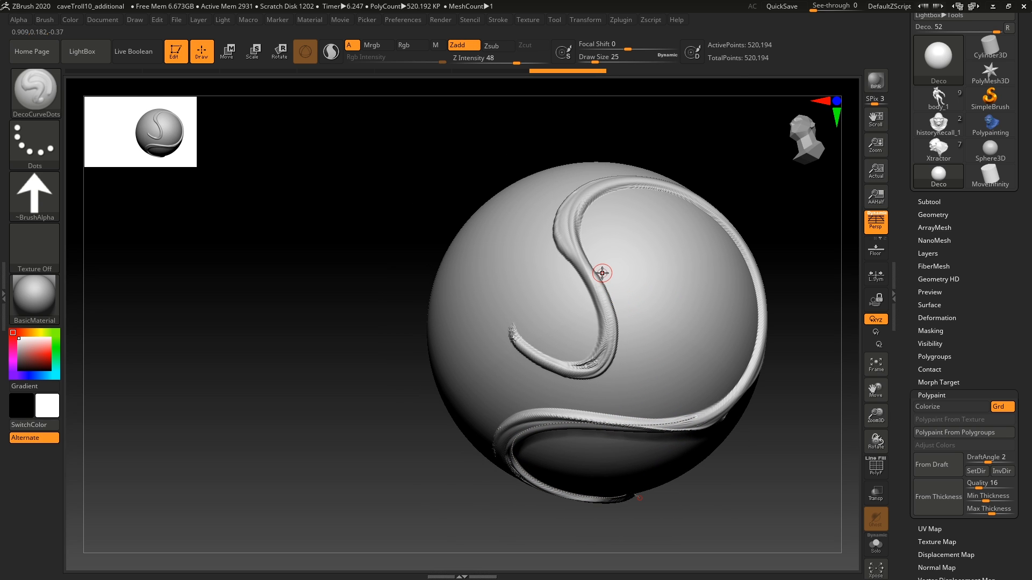
left_click_drag(600, 273, 493, 262)
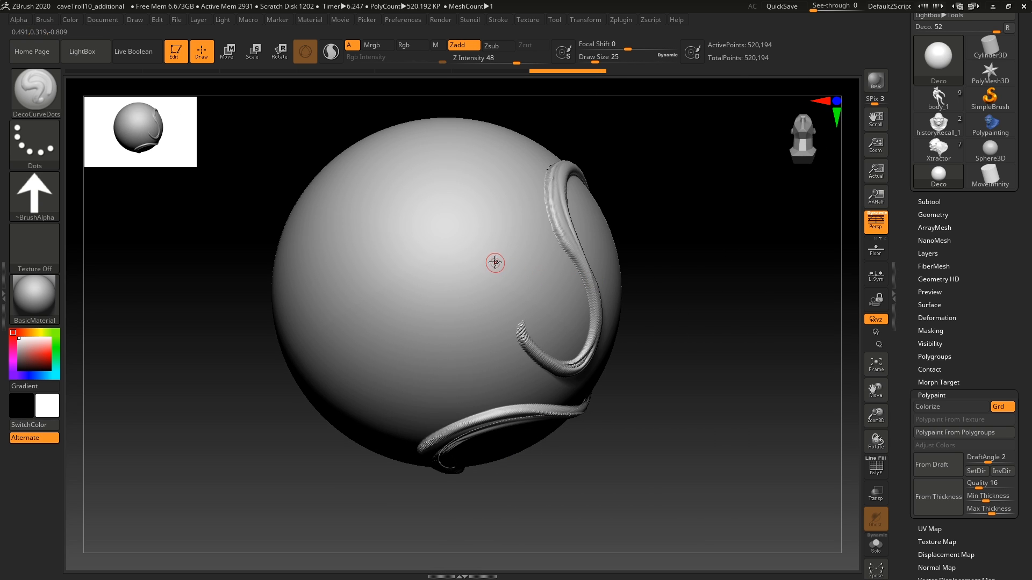
left_click_drag(517, 289, 387, 313)
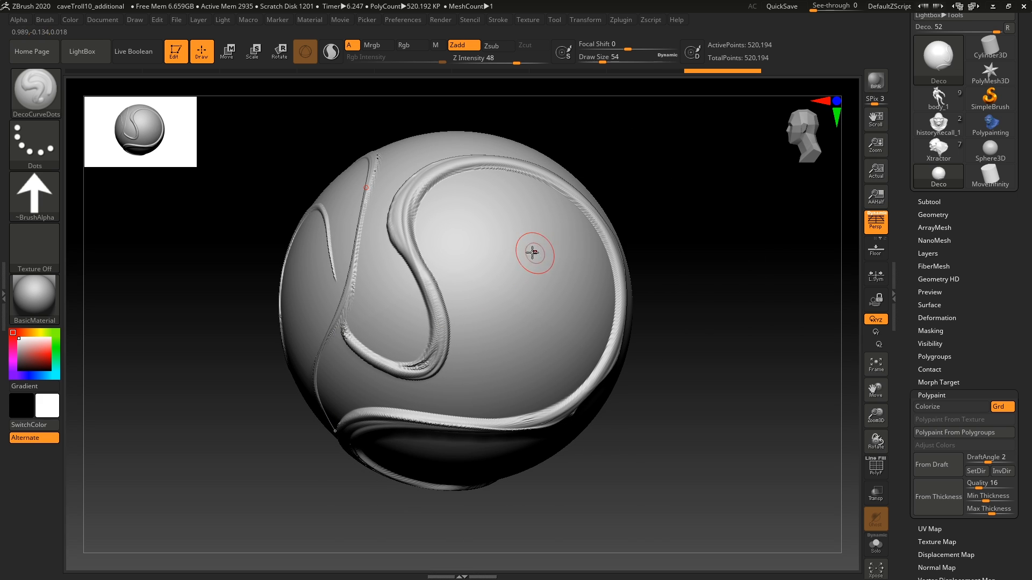
left_click_drag(536, 254, 463, 393)
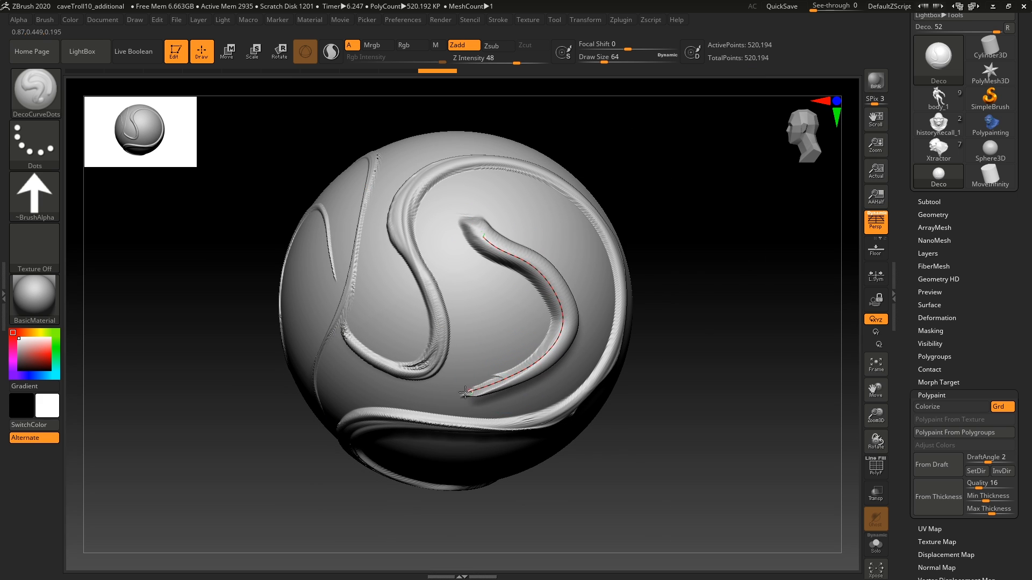
left_click_drag(466, 393, 362, 332)
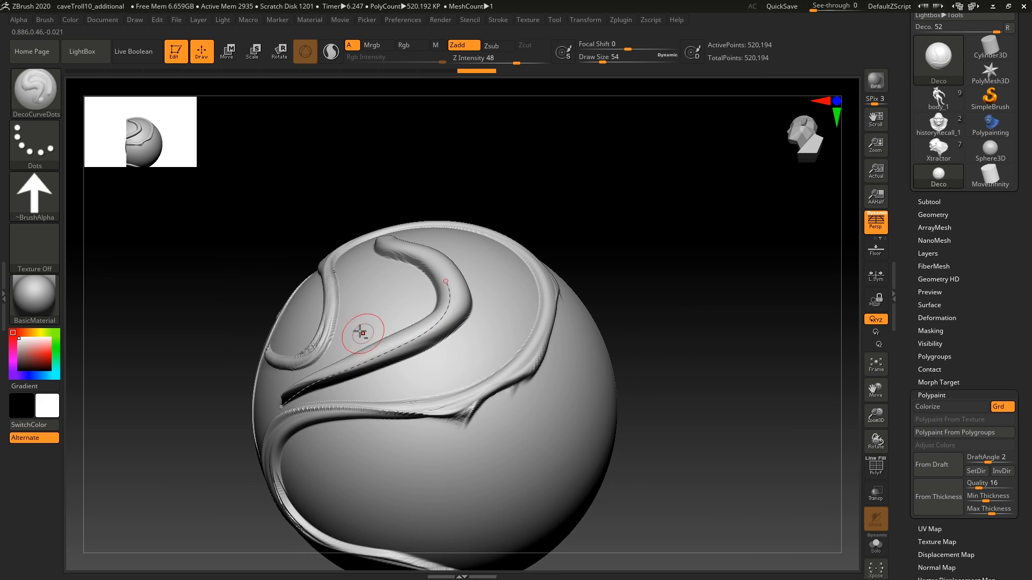
left_click_drag(362, 332, 464, 323)
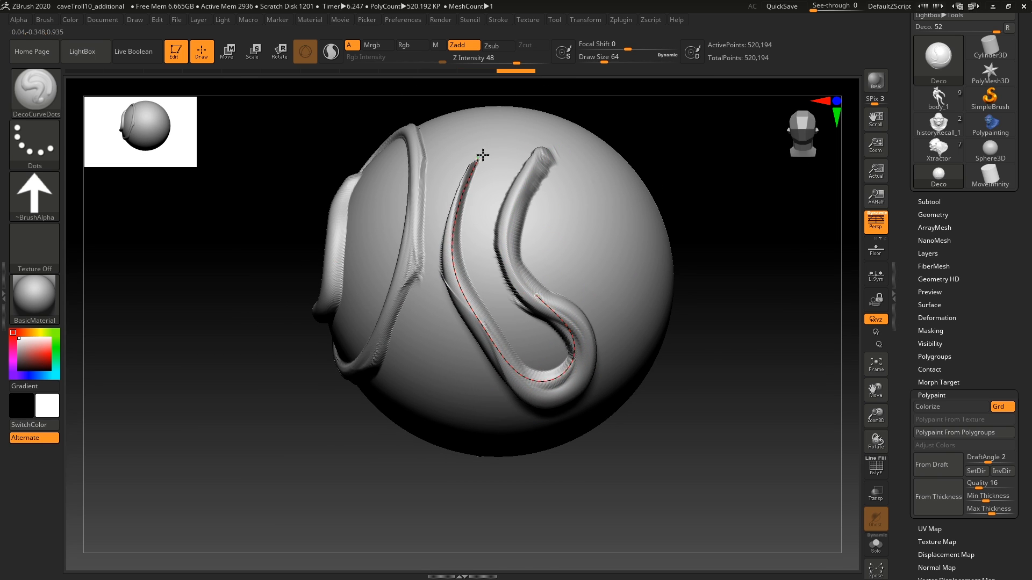
Turn to fresh areas and add more winding tubes, then inspect the sphere from the other side.
left_click_drag(480, 157, 589, 304)
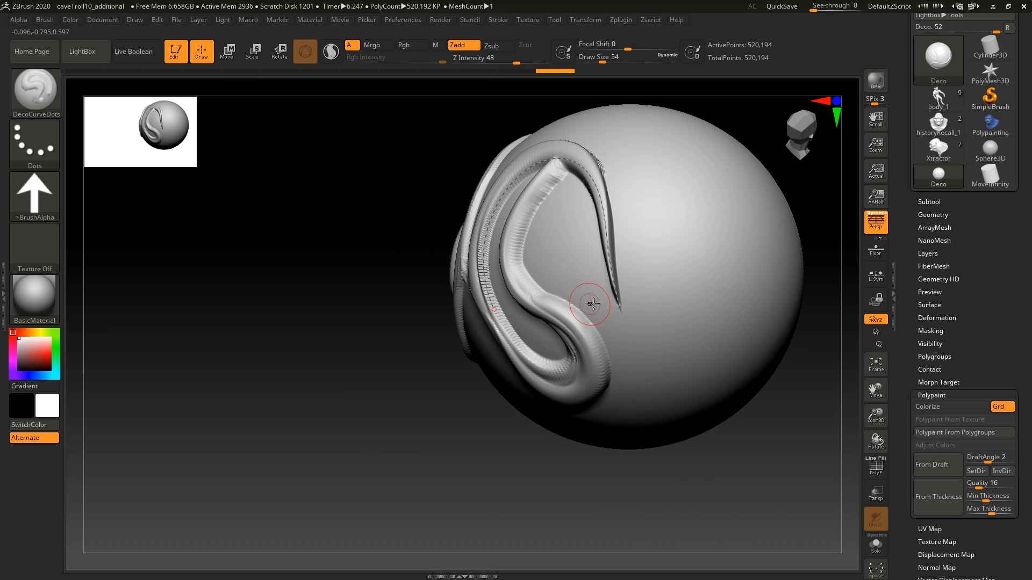
left_click_drag(588, 304, 452, 223)
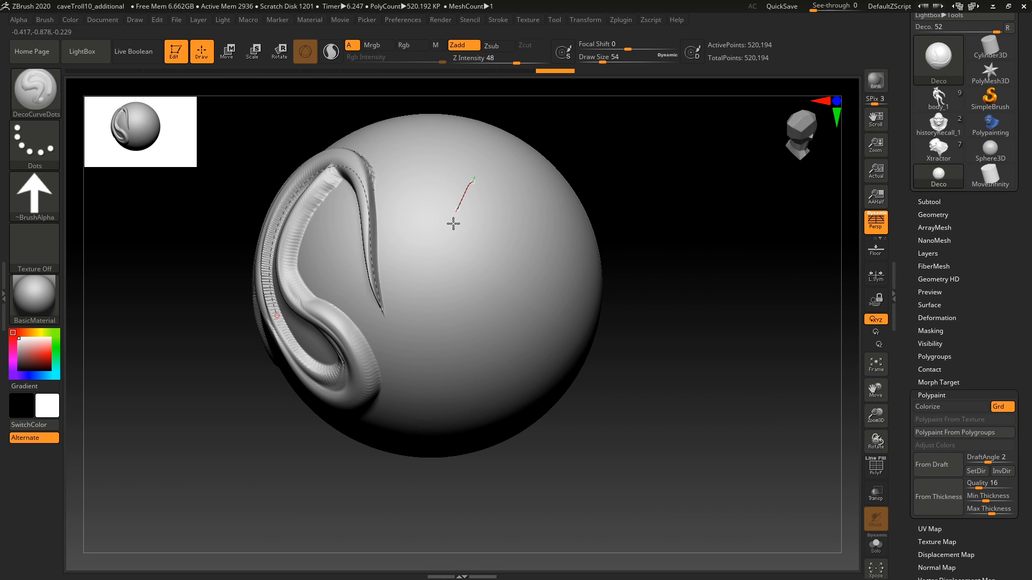
left_click_drag(474, 179, 432, 416)
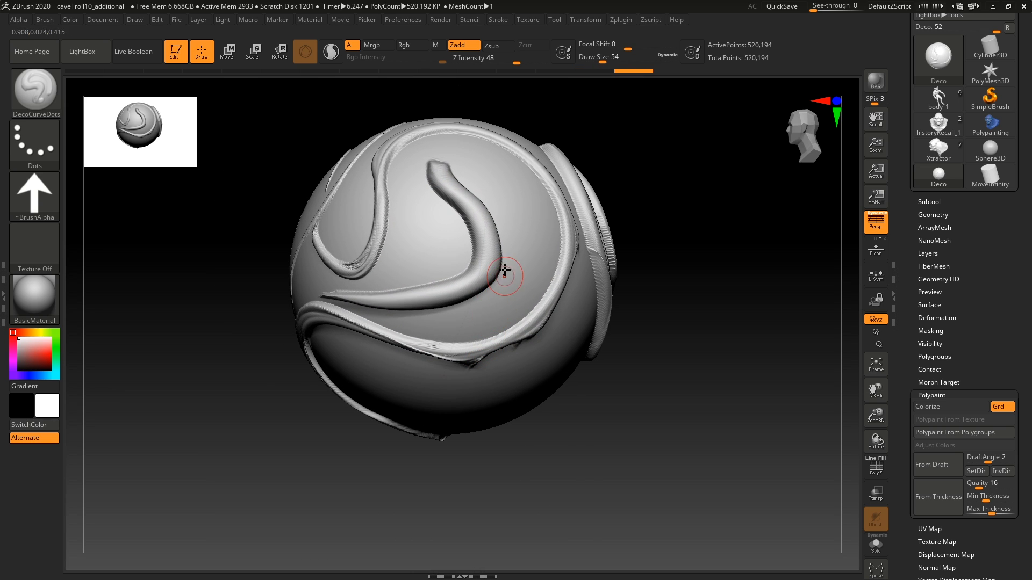
left_click_drag(503, 275, 591, 272)
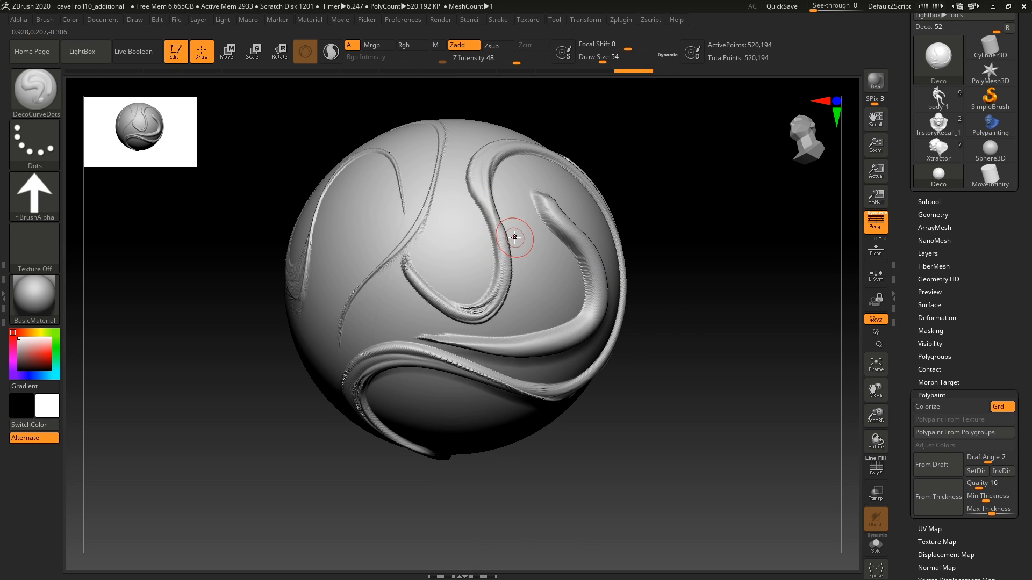
left_click_drag(513, 238, 471, 321)
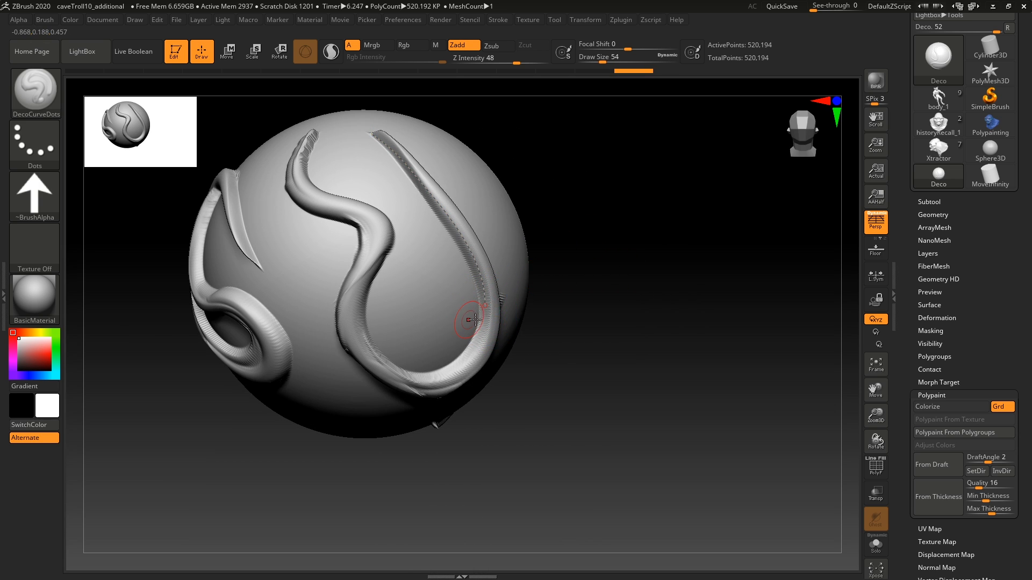
left_click_drag(474, 321, 532, 288)
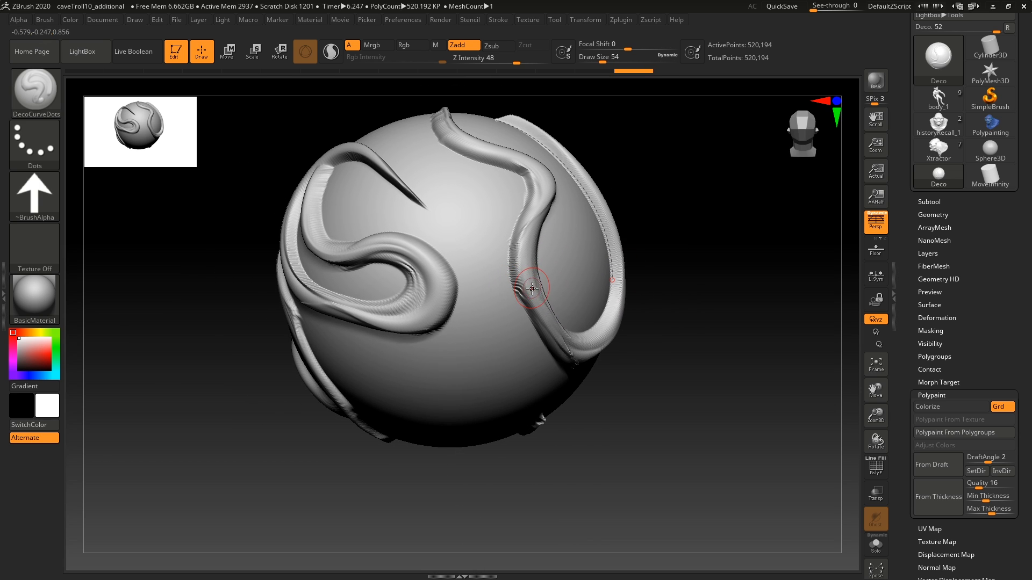
mouse_move(551, 279)
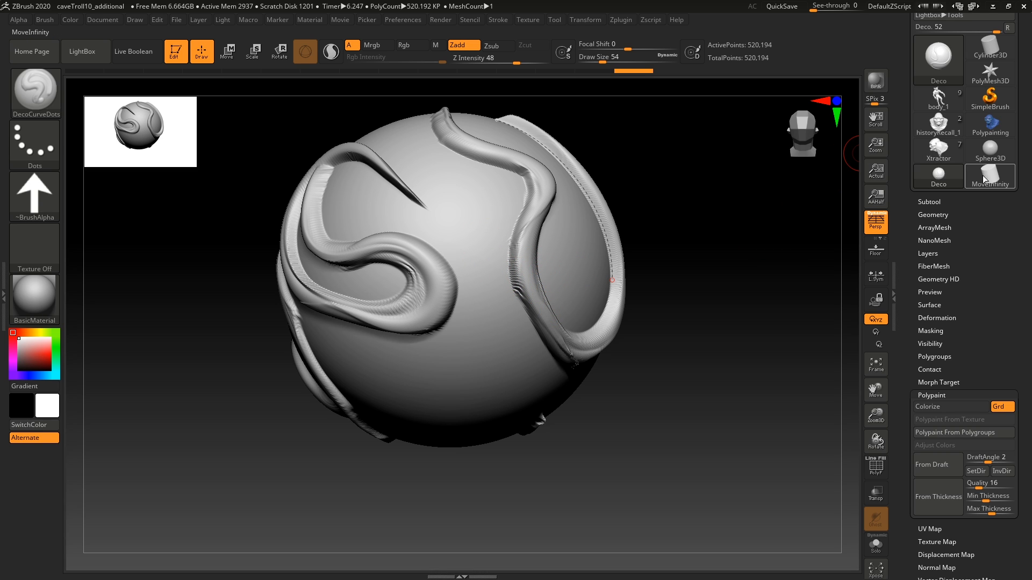
mouse_move(759, 218)
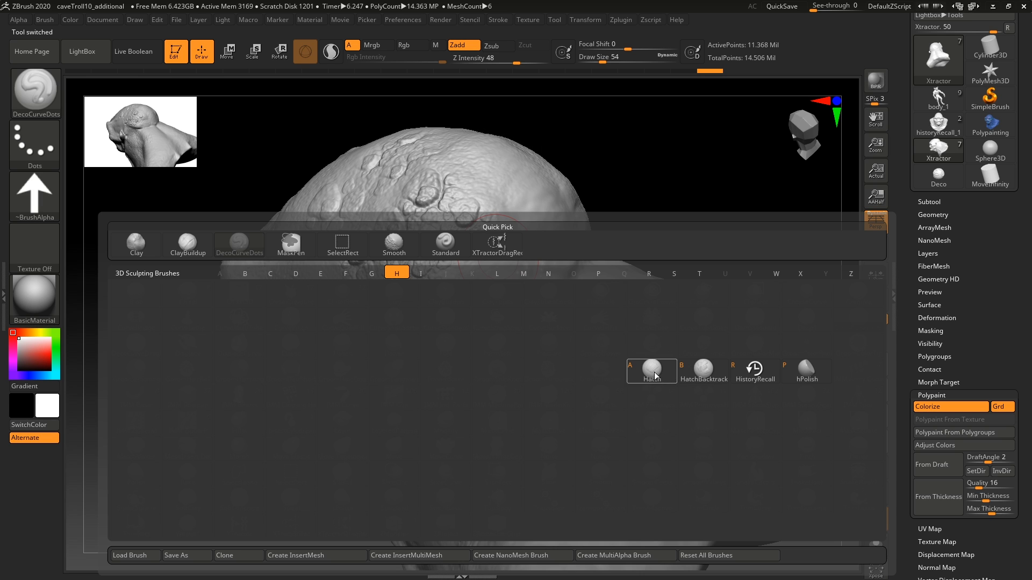
Choose the Hatch brush for sculpting the Xtractor troll bust.
left_click(652, 369)
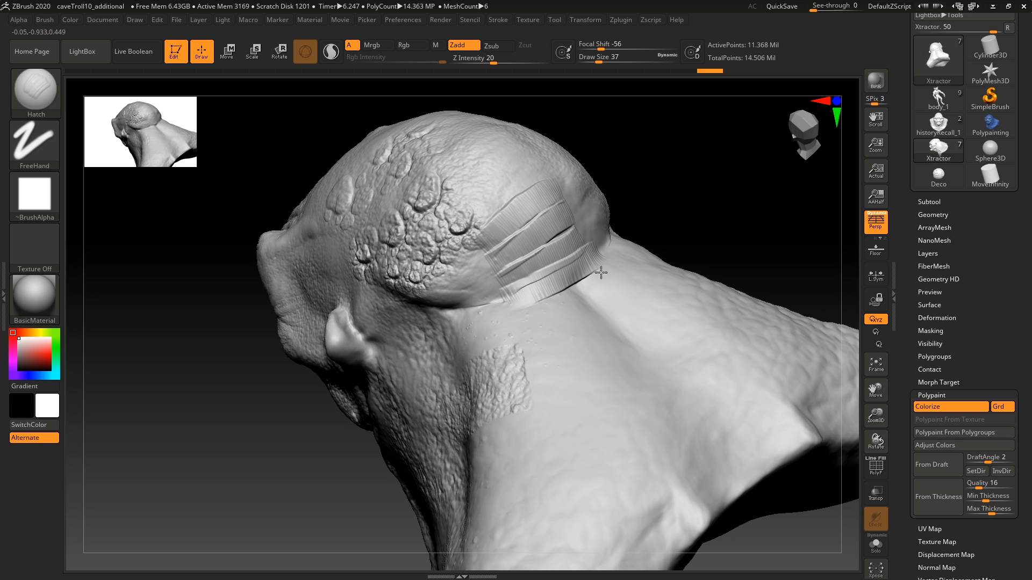
Carve Hatch-brush groove bands over the back of the head and down onto the neck.
left_click_drag(596, 276, 582, 377)
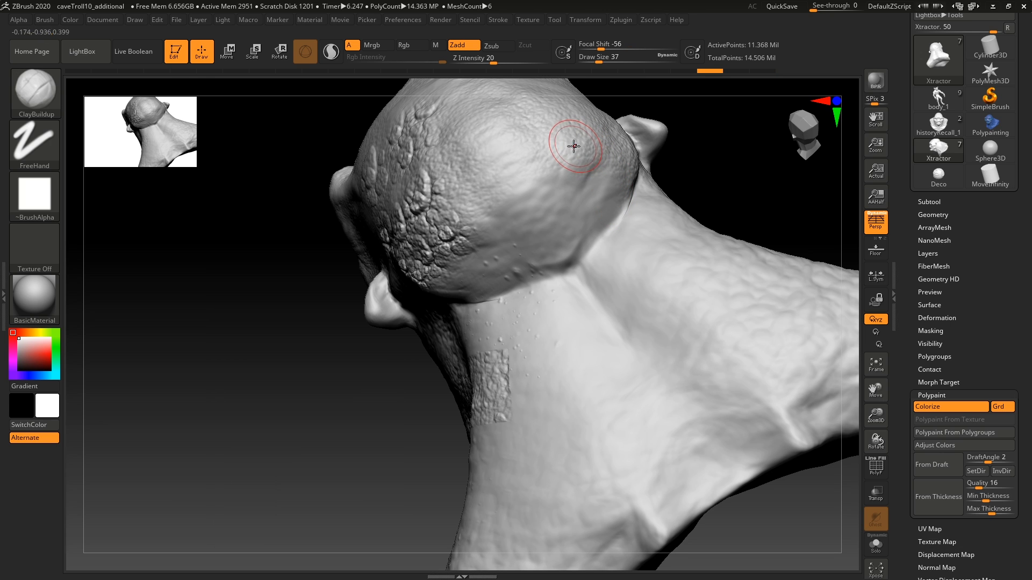
left_click_drag(573, 147, 588, 228)
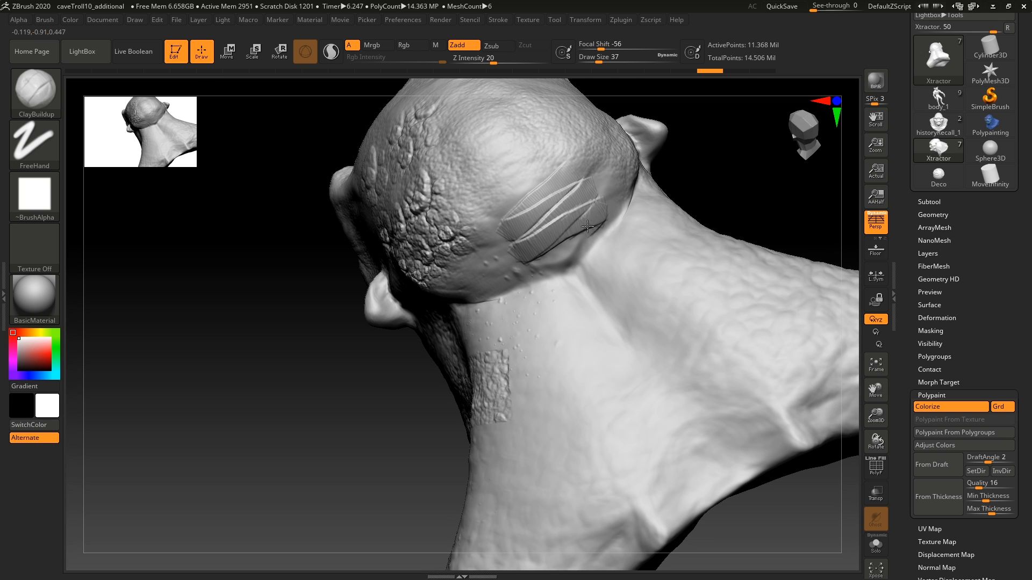
left_click_drag(586, 227, 655, 265)
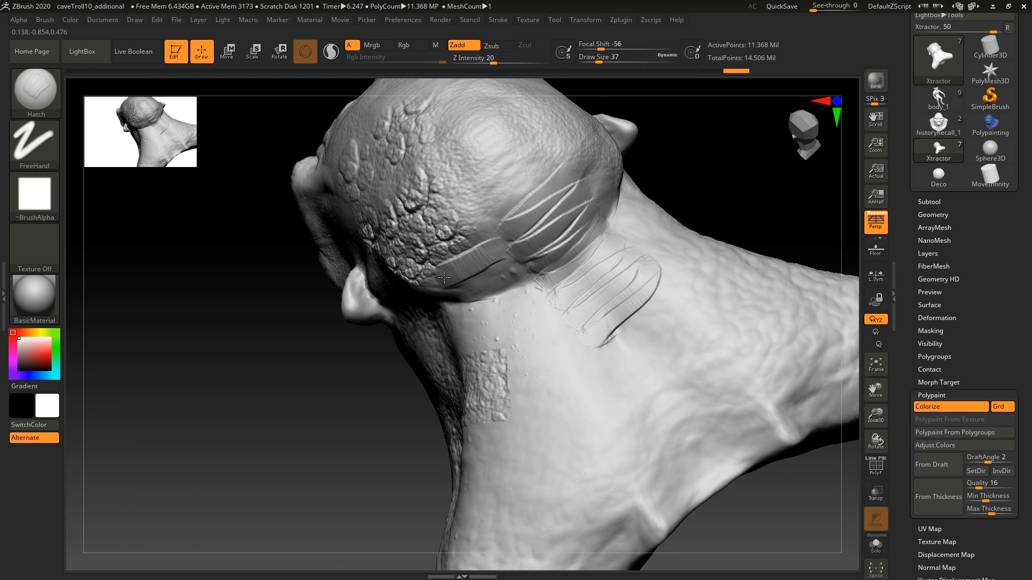
left_click_drag(444, 276, 543, 325)
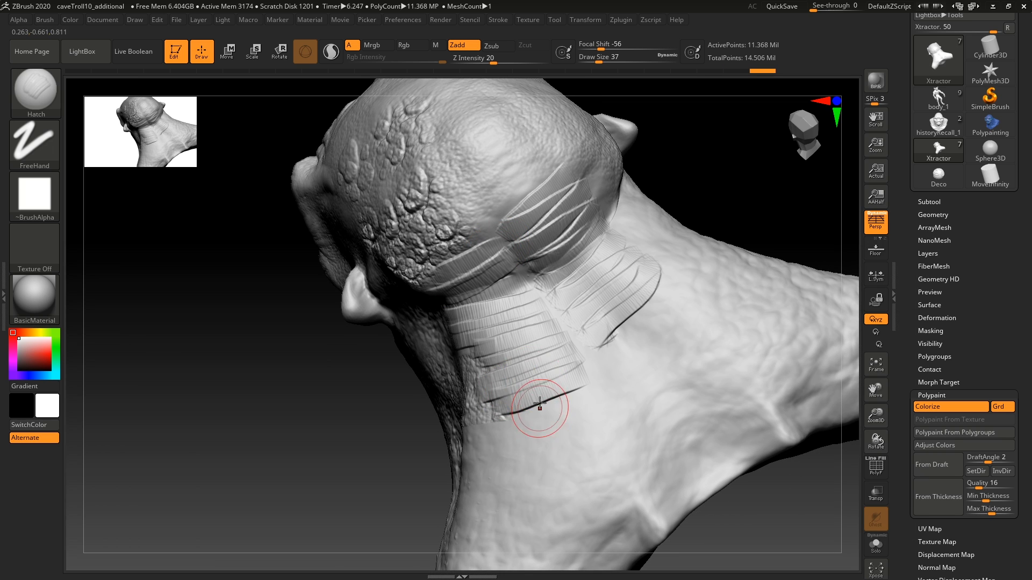
Orbit and zoom the bust to inspect the hatched region behind the ear and from above.
left_click_drag(536, 406, 470, 267)
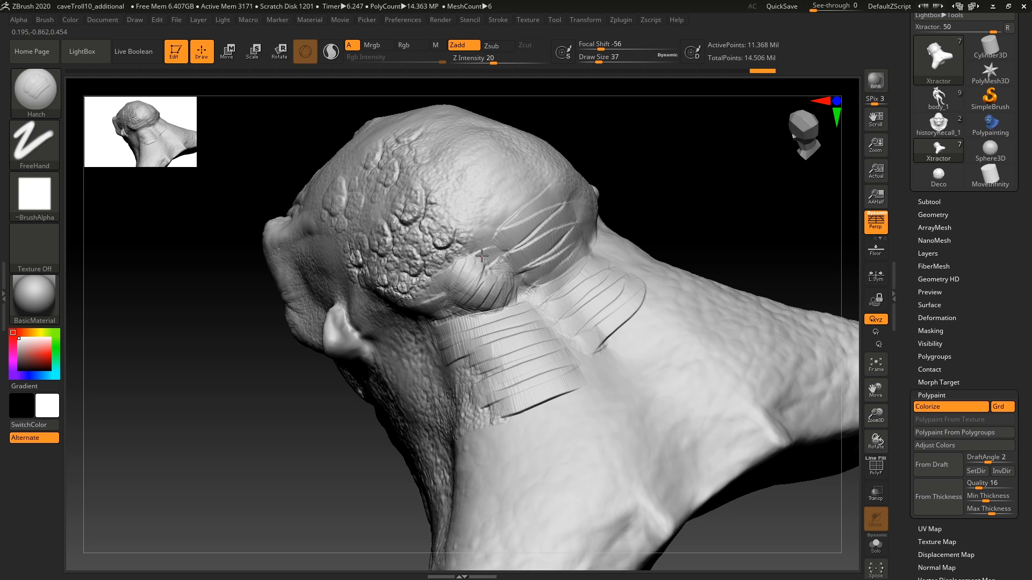
left_click_drag(480, 257, 554, 260)
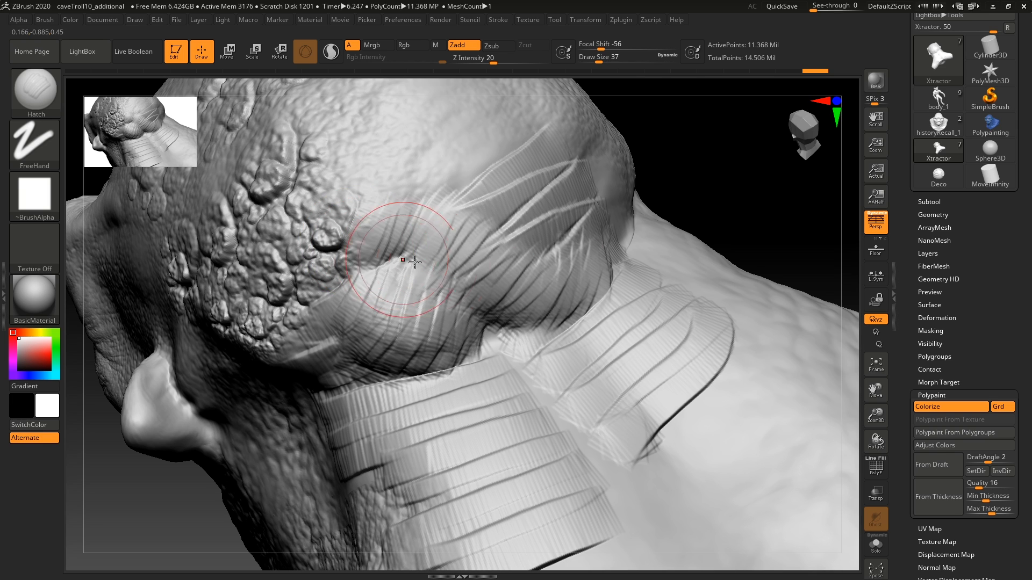
left_click_drag(412, 260, 470, 276)
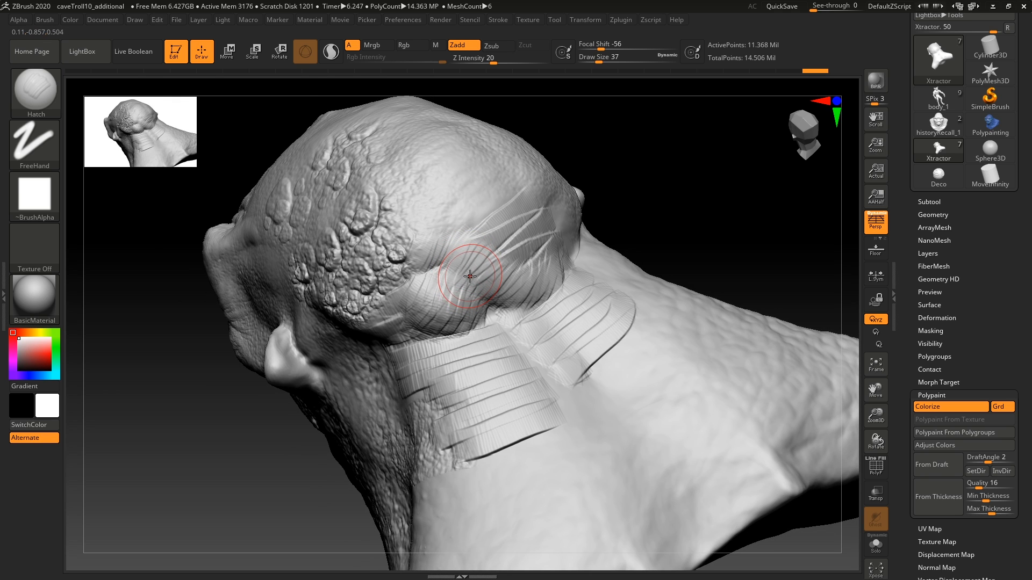
left_click_drag(470, 276, 526, 246)
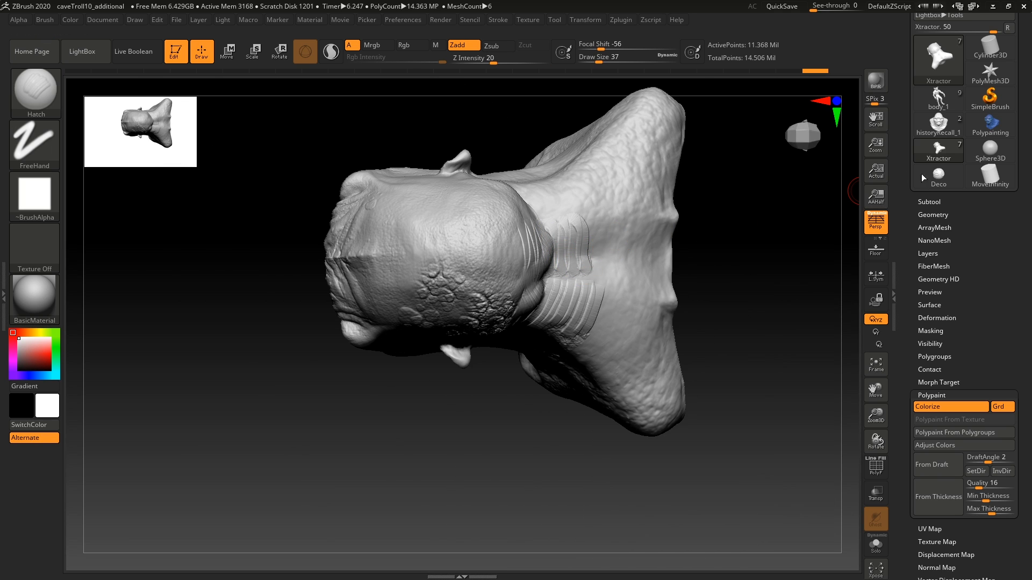
mouse_move(937, 125)
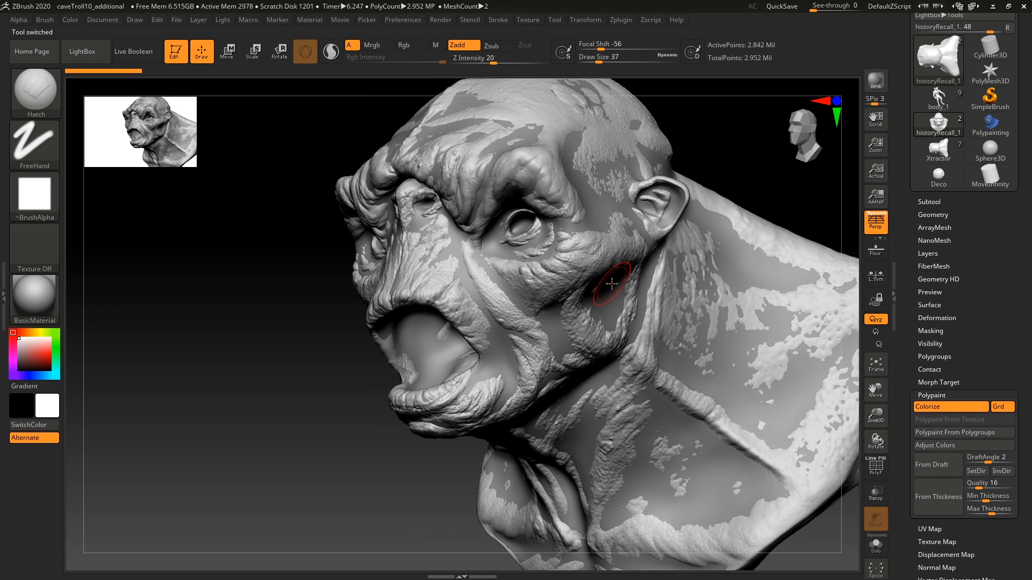
mouse_move(622, 292)
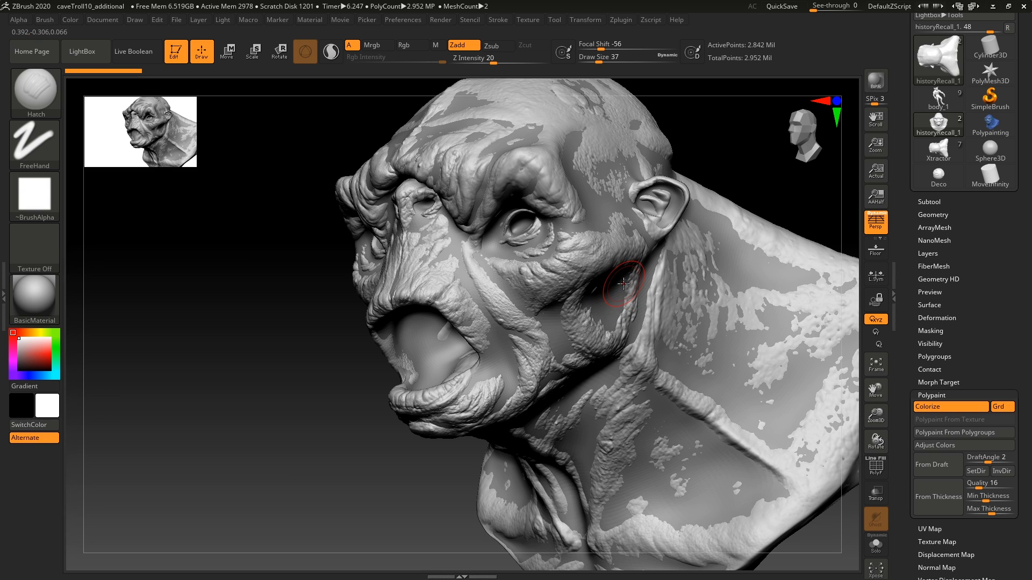
mouse_move(502, 349)
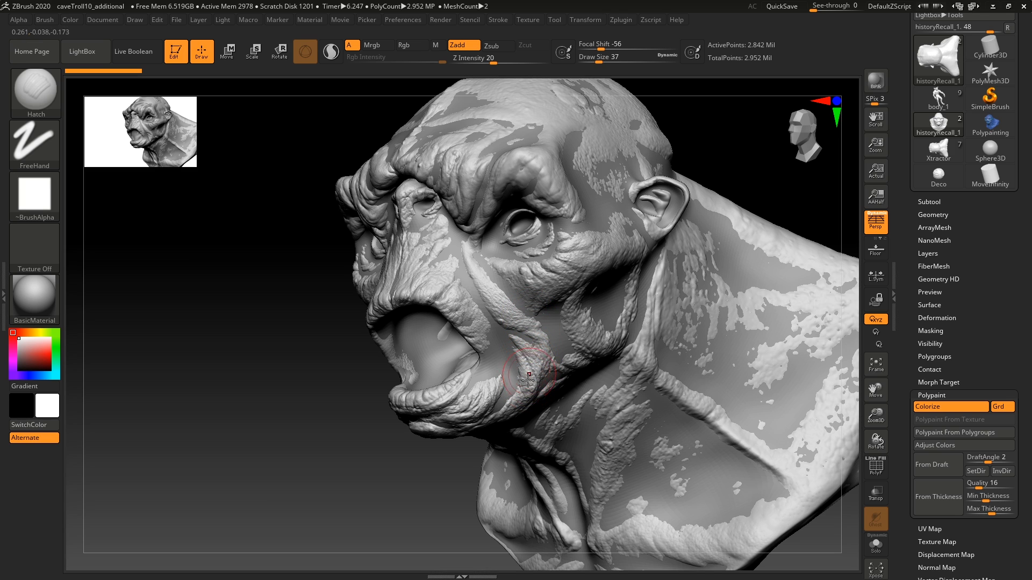
mouse_move(569, 325)
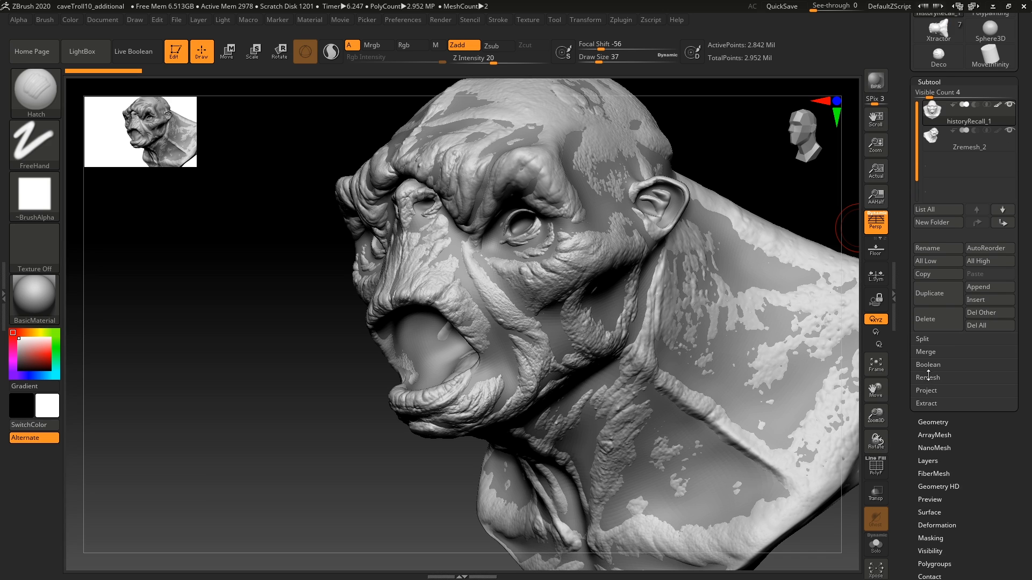
Make Zremesh_2 the active subtool with its Project options shown, and turn the head sideways.
left_click(926, 390)
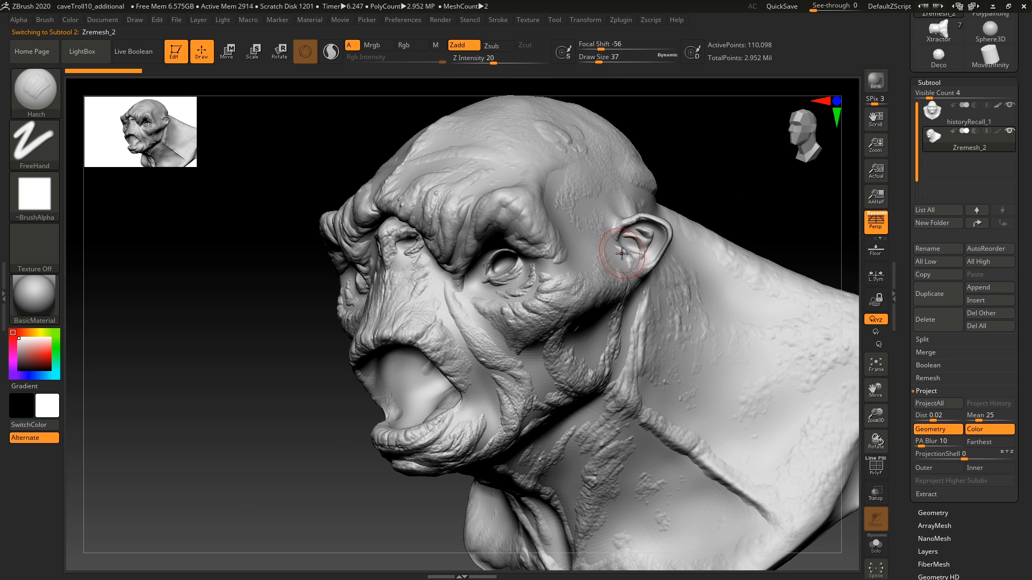
left_click_drag(619, 253, 573, 260)
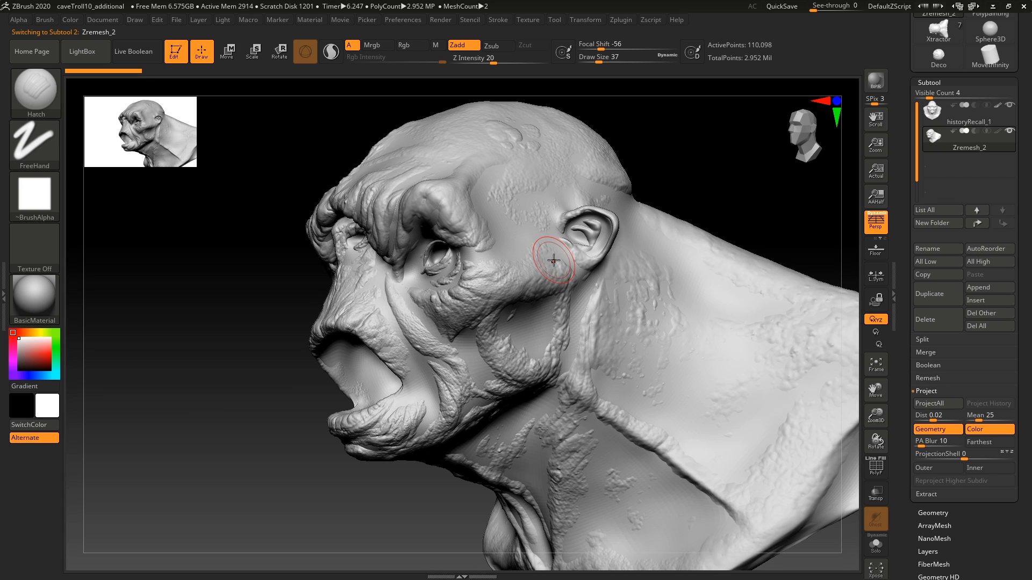
mouse_move(555, 252)
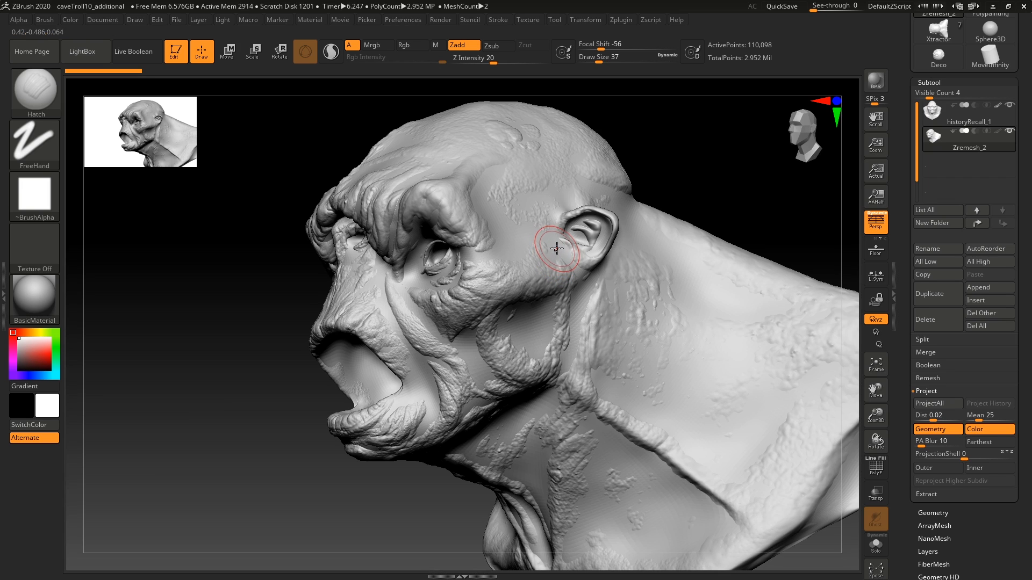
mouse_move(556, 247)
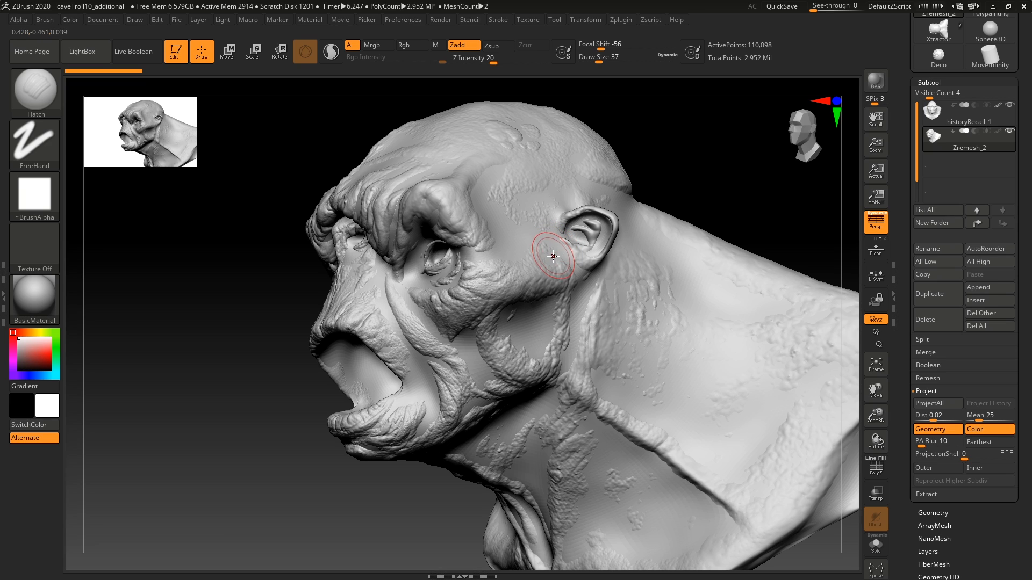
mouse_move(533, 273)
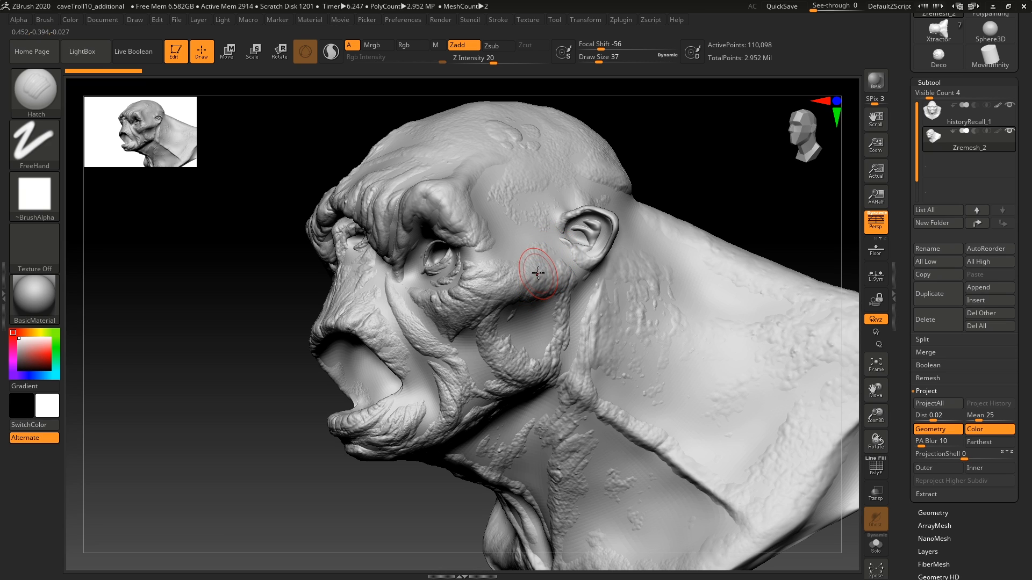
mouse_move(595, 233)
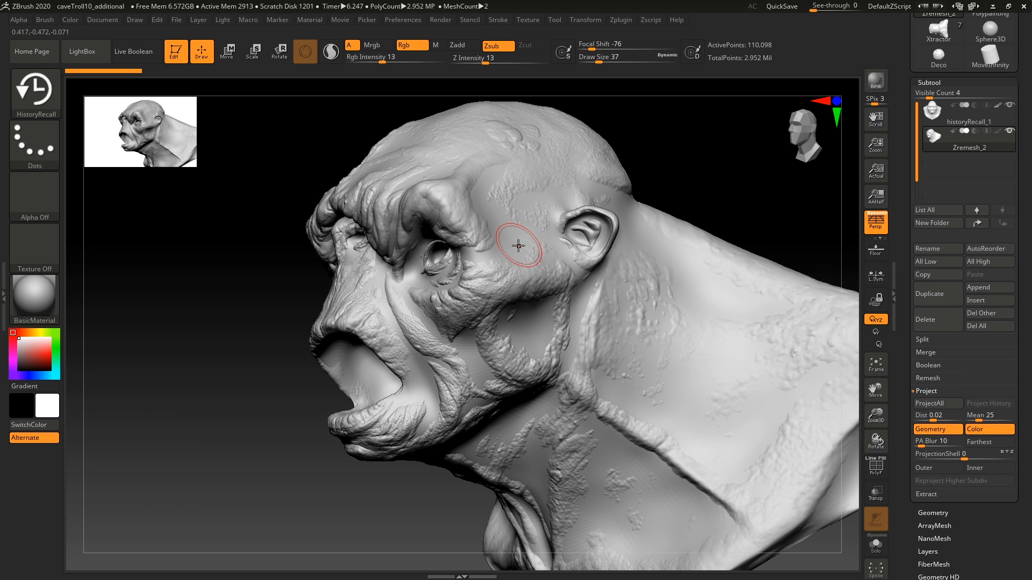
left_click_drag(518, 247, 388, 238)
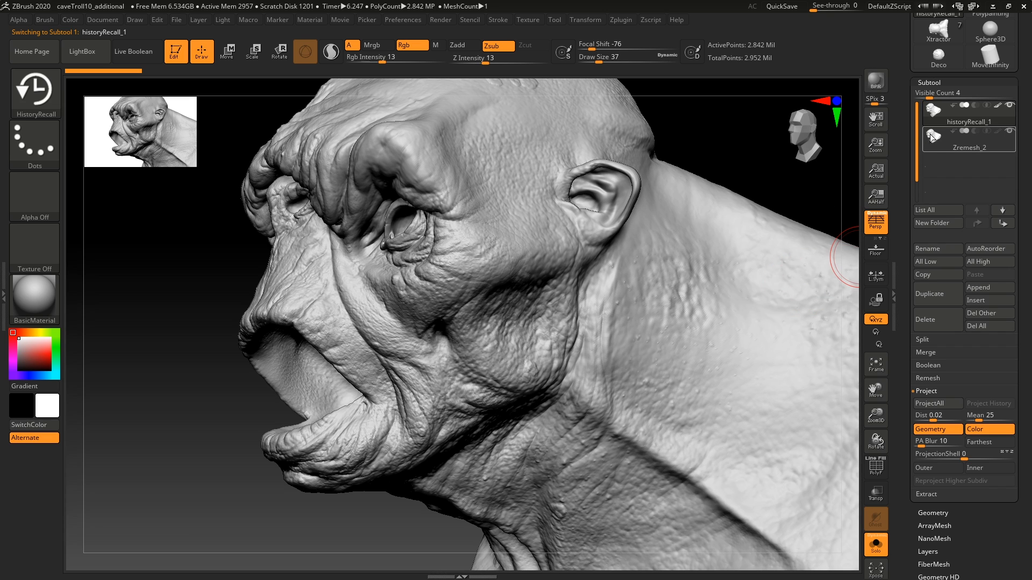
left_click(966, 148)
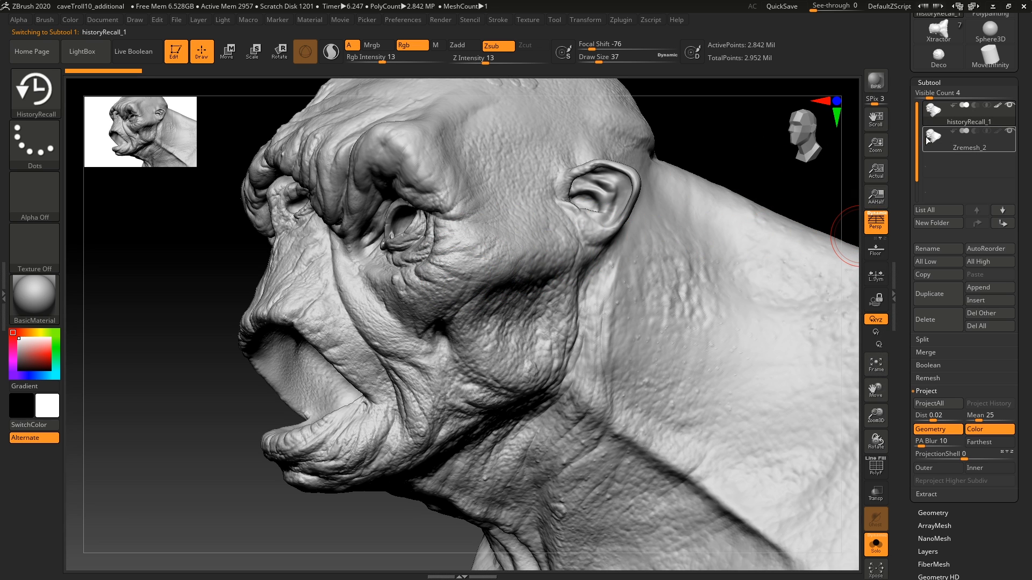
mouse_move(552, 242)
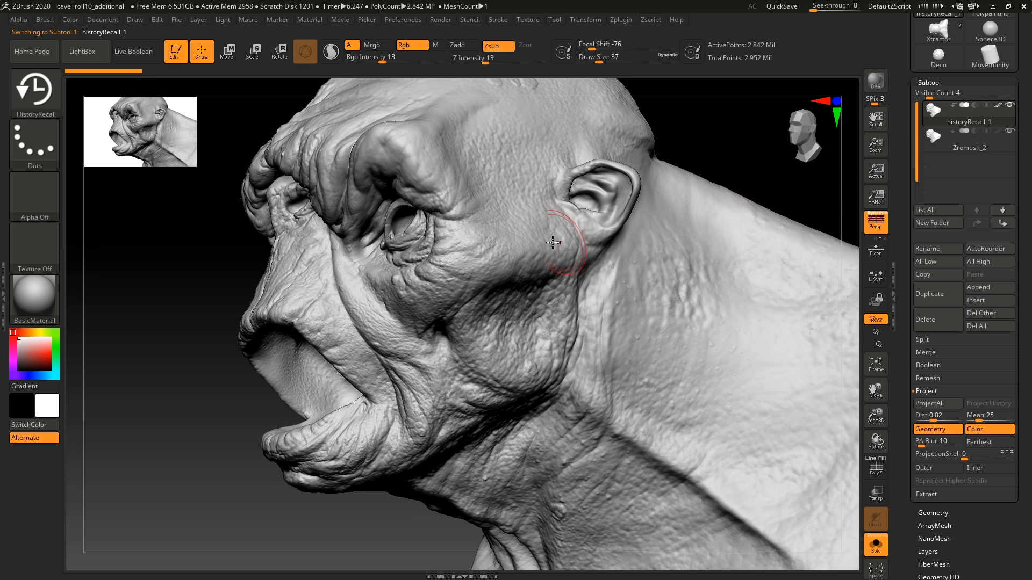
mouse_move(517, 269)
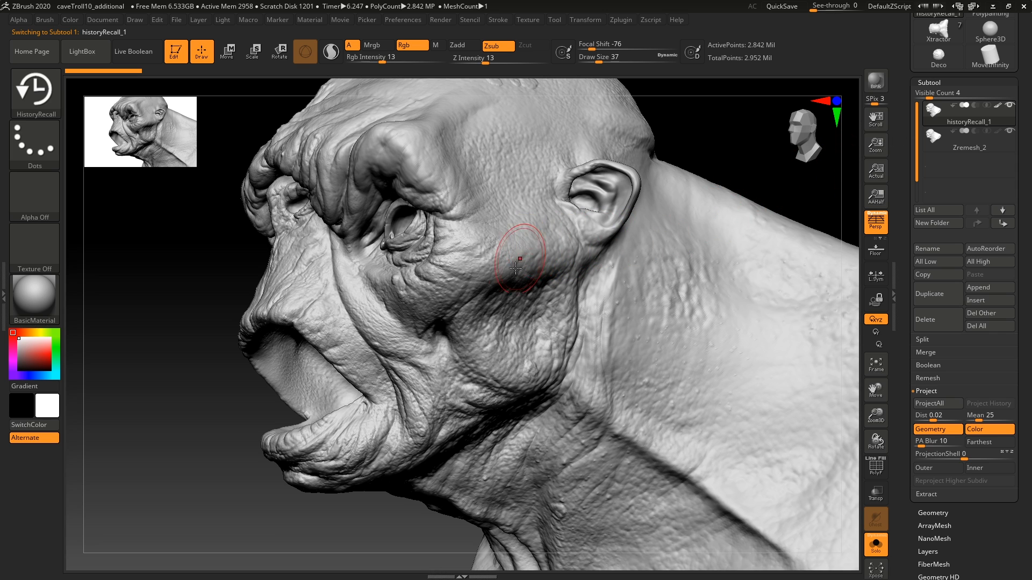
left_click(968, 139)
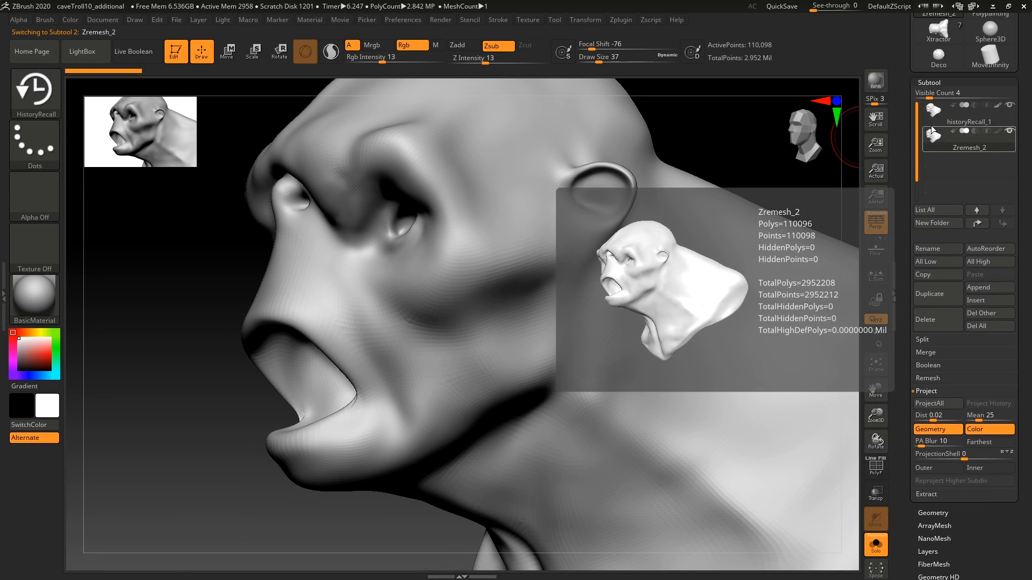
left_click(968, 122)
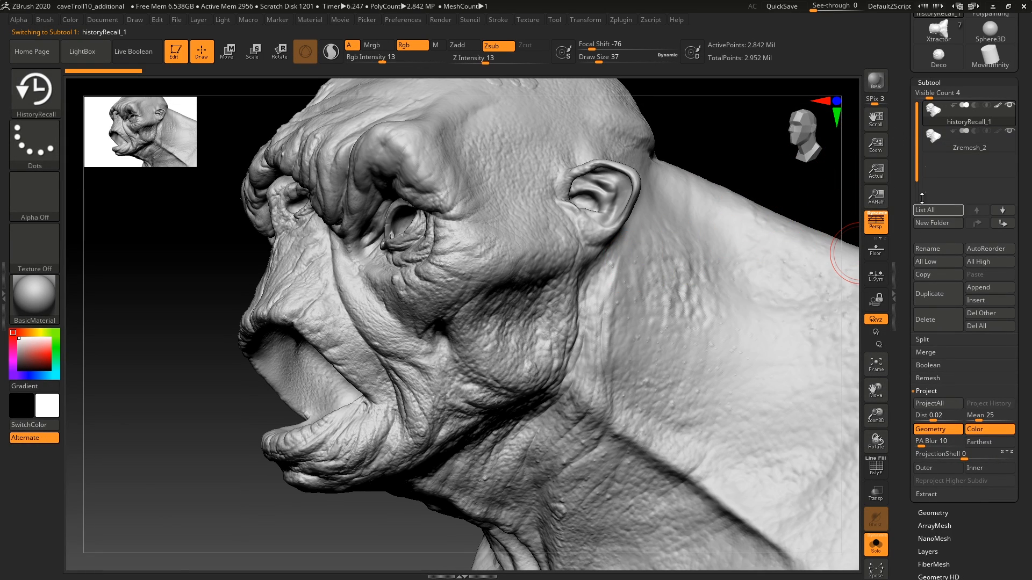
Project the smoother Zremesh_2 surface over the cheek and jaw with HistoryRecall strokes.
left_click(968, 133)
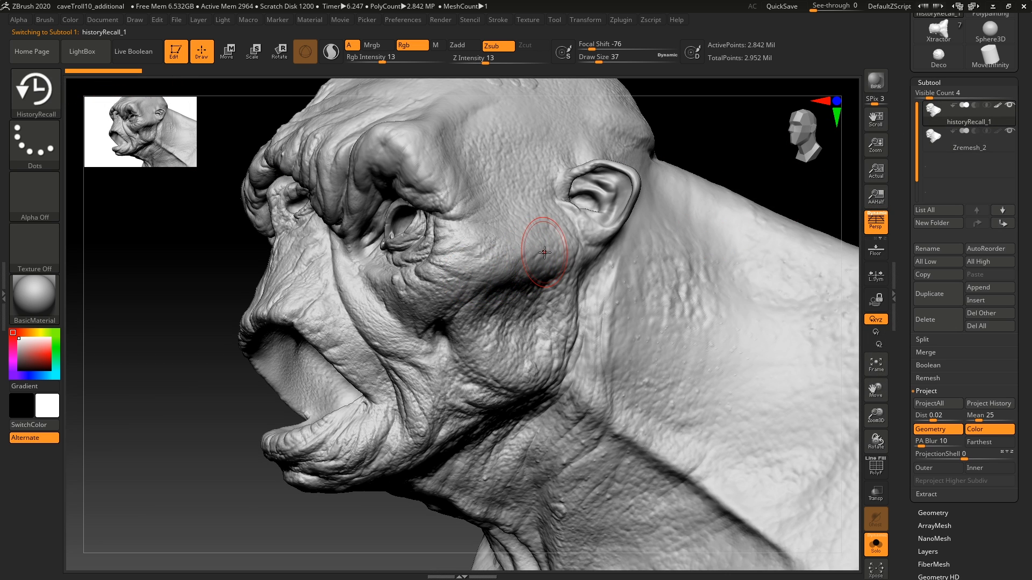
left_click(543, 264)
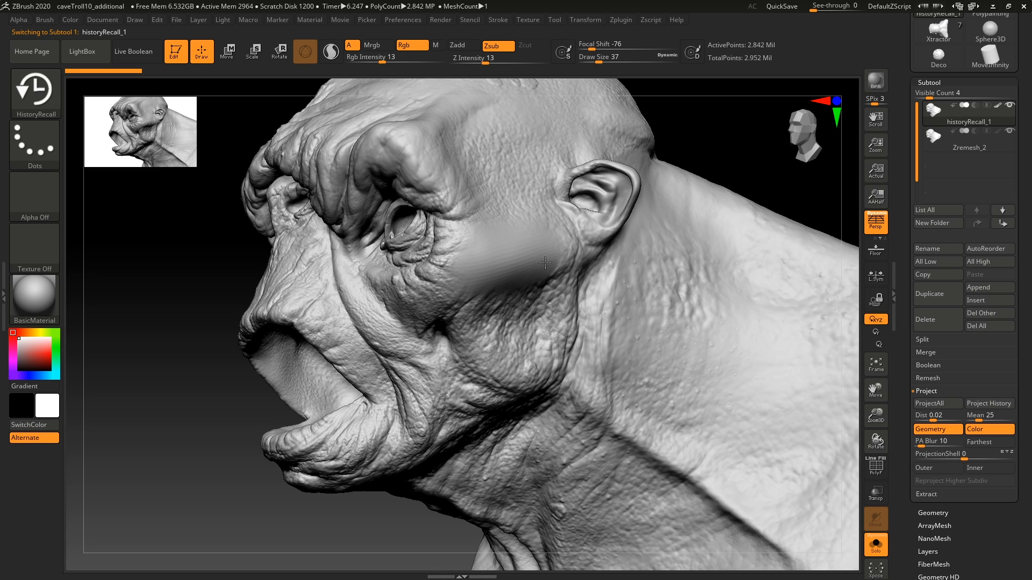
left_click_drag(543, 263, 517, 328)
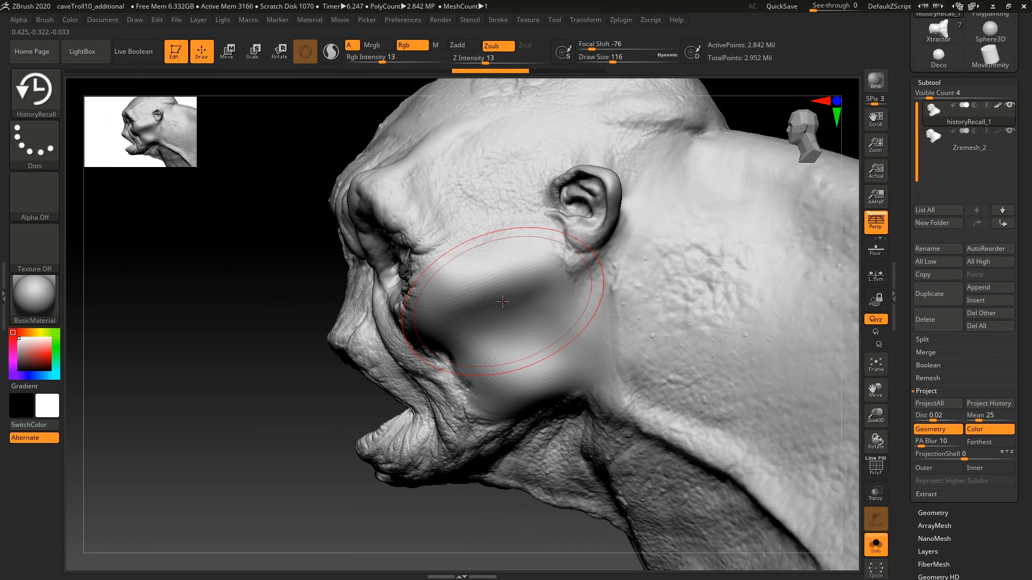
left_click_drag(502, 302, 484, 332)
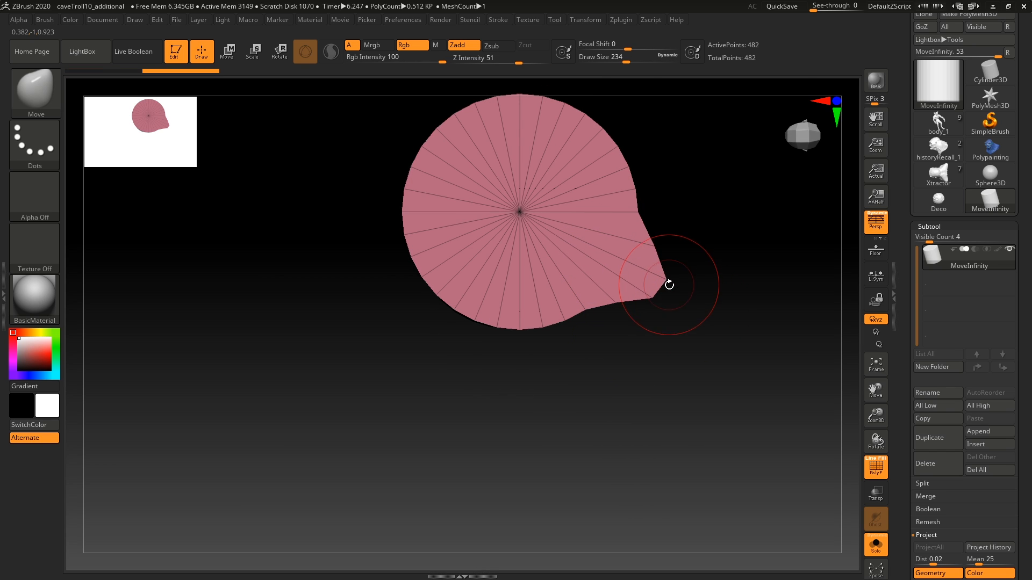
Orbit to reveal the cylinder's side, then undo the test pull on its edge.
left_click_drag(667, 285, 647, 311)
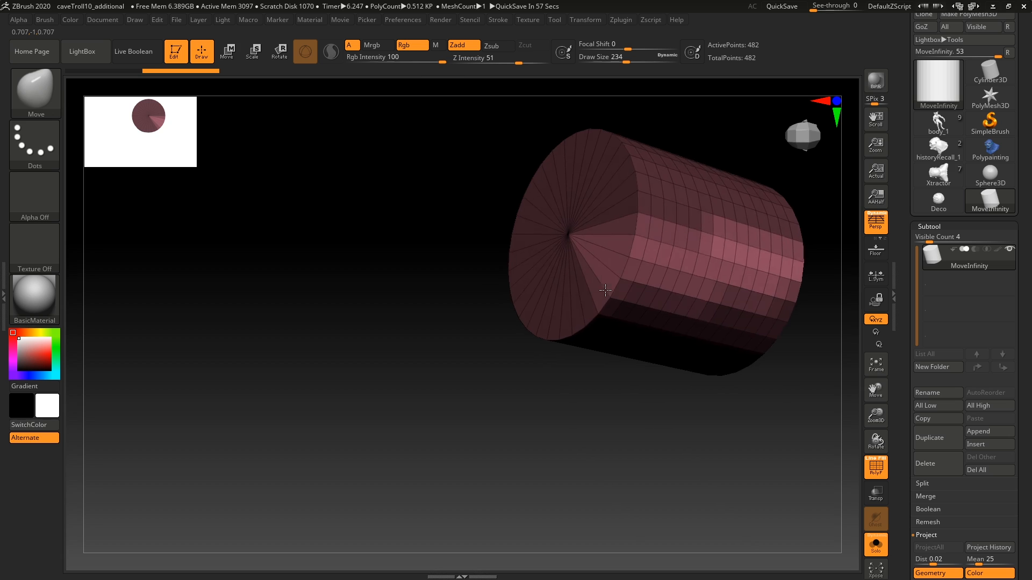
left_click(227, 51)
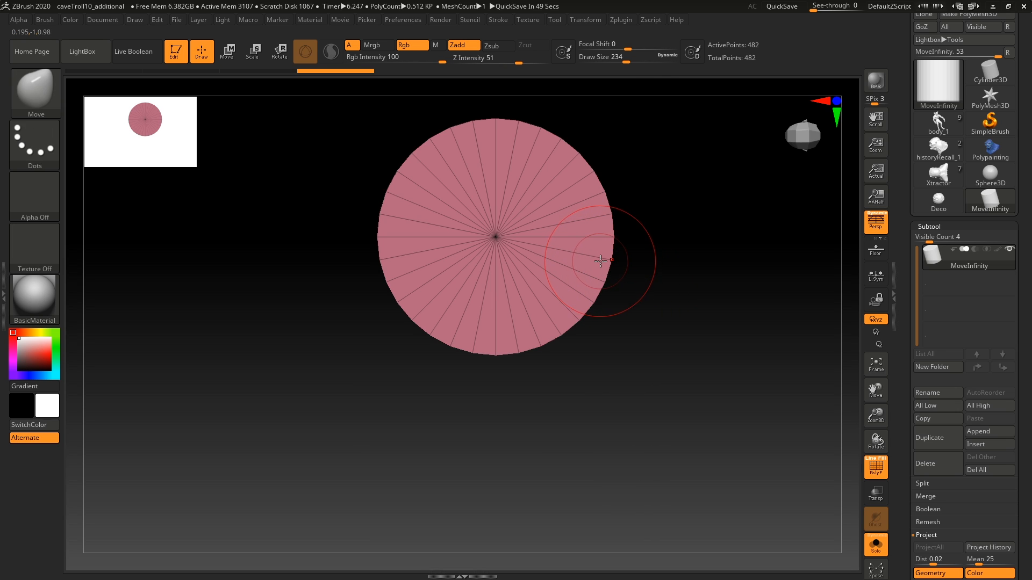
mouse_move(608, 260)
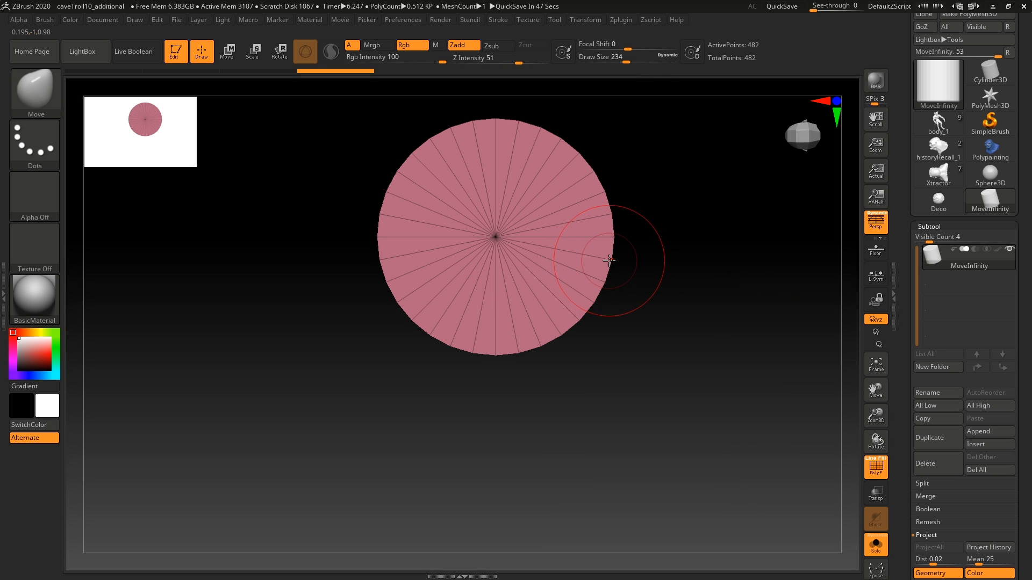
mouse_move(604, 249)
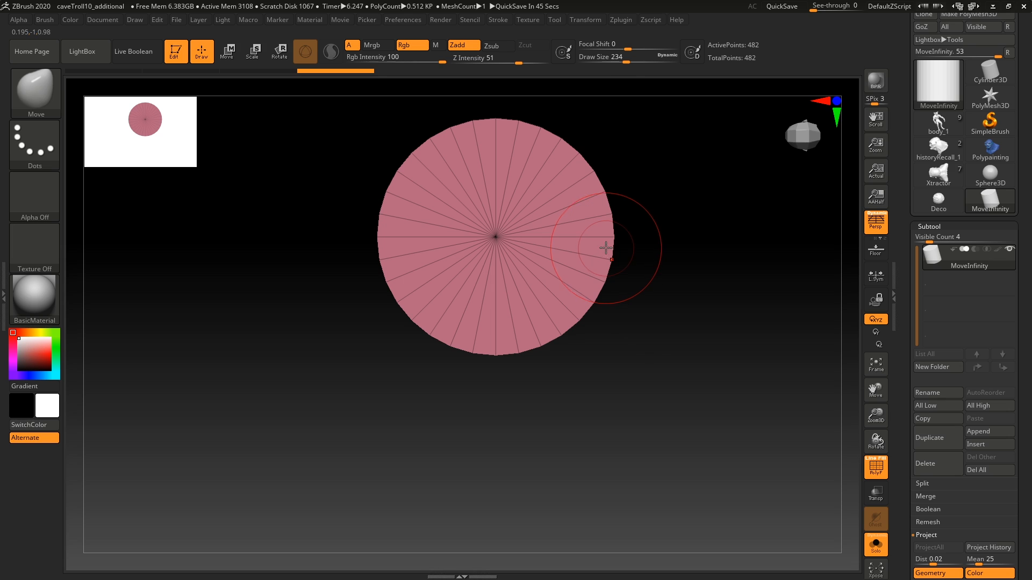
Warp the cylinder's rim into a star cross-section with MoveInfiniteDepth, viewed from the side.
left_click(304, 51)
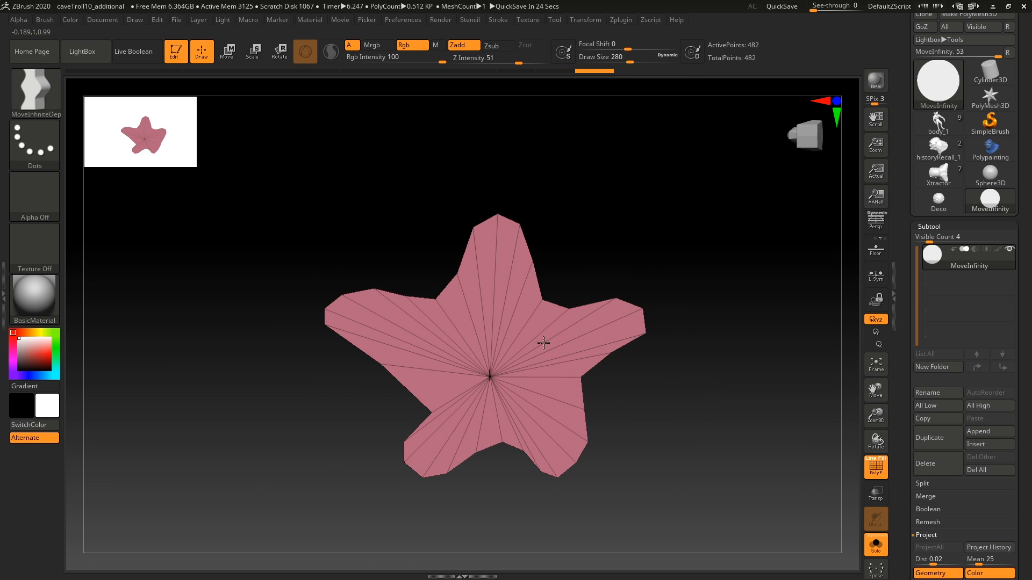
left_click_drag(544, 342, 594, 359)
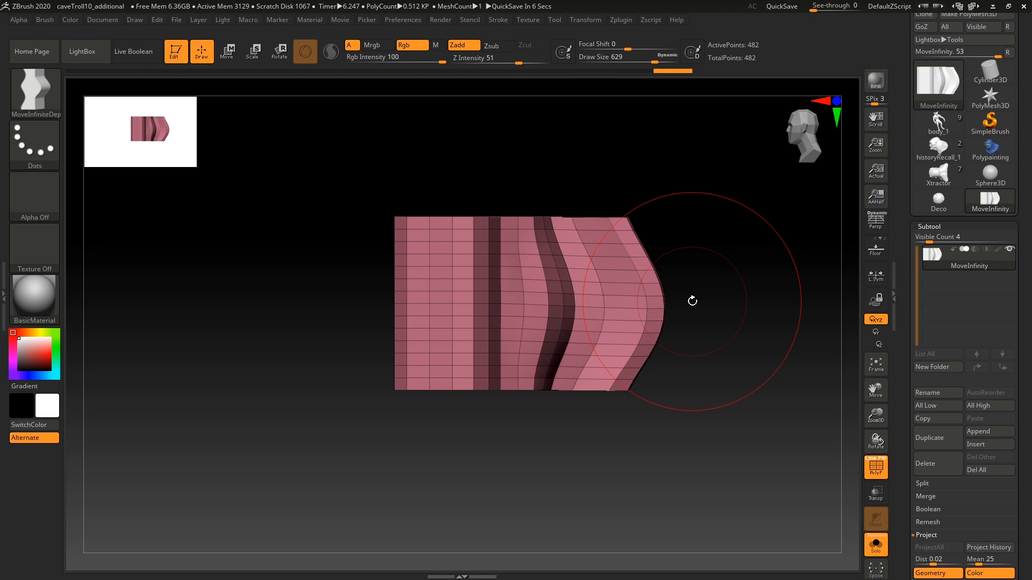
left_click_drag(691, 301, 613, 151)
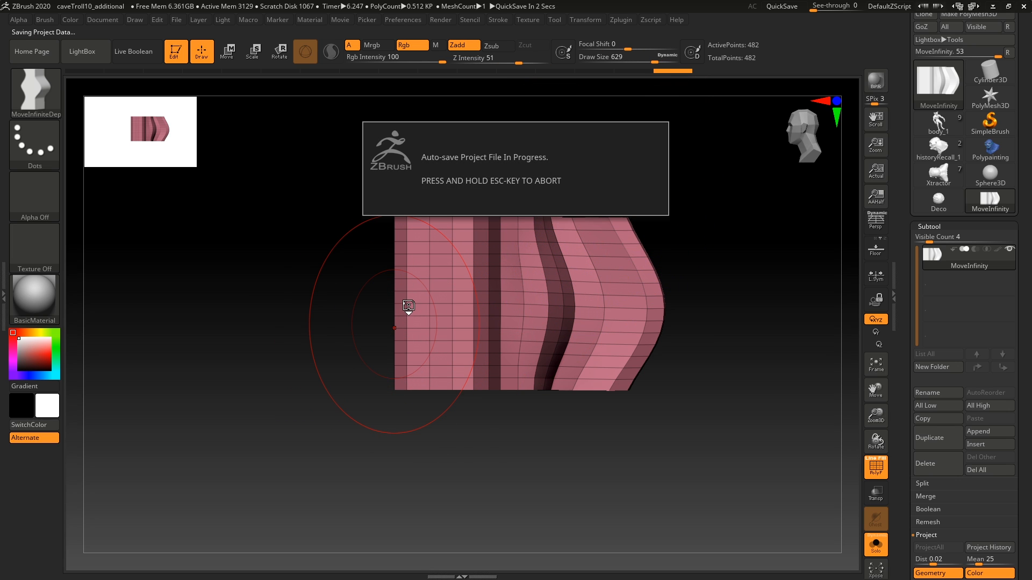
mouse_move(448, 338)
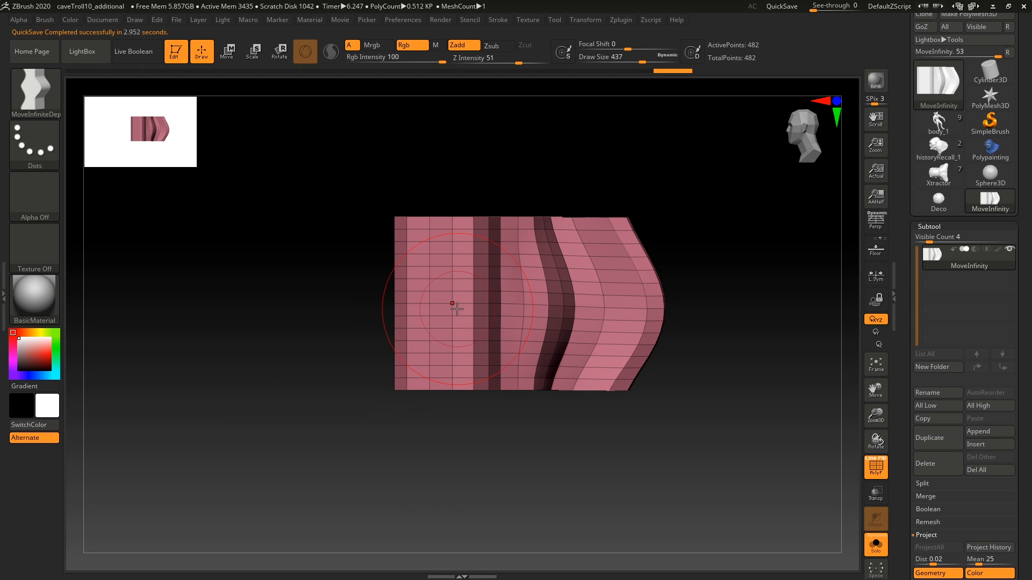
mouse_move(424, 301)
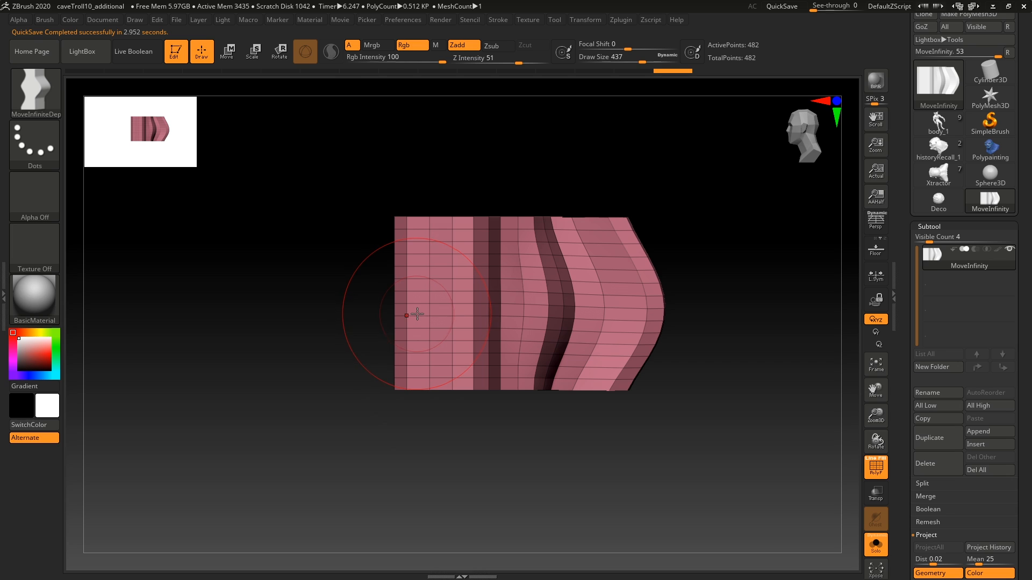
mouse_move(422, 307)
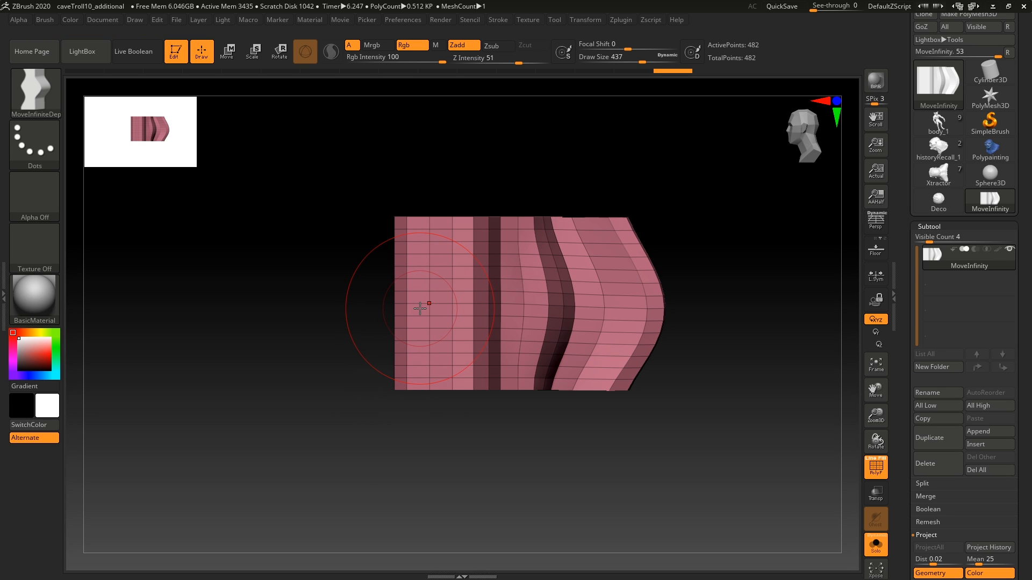
mouse_move(461, 262)
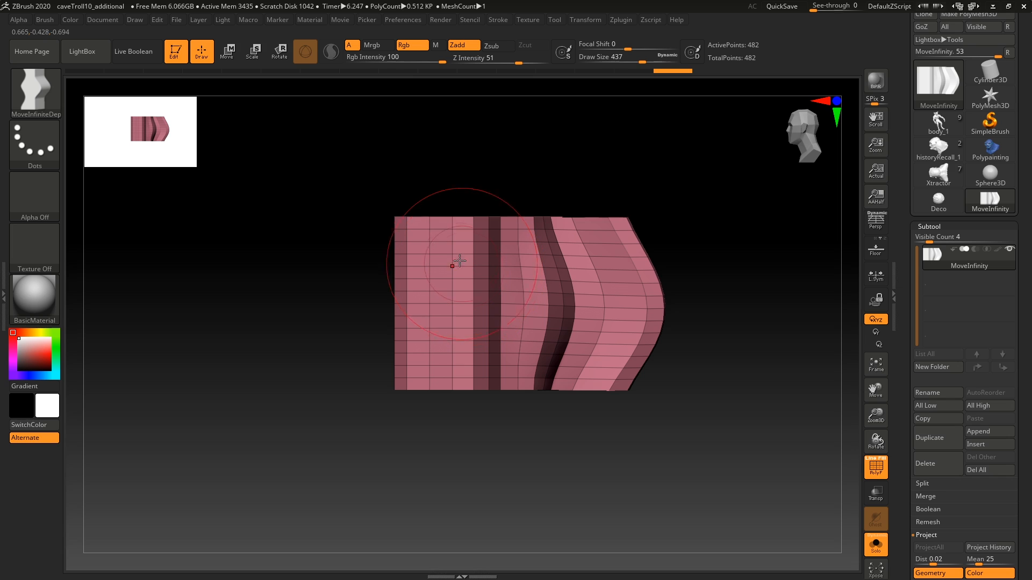
mouse_move(442, 298)
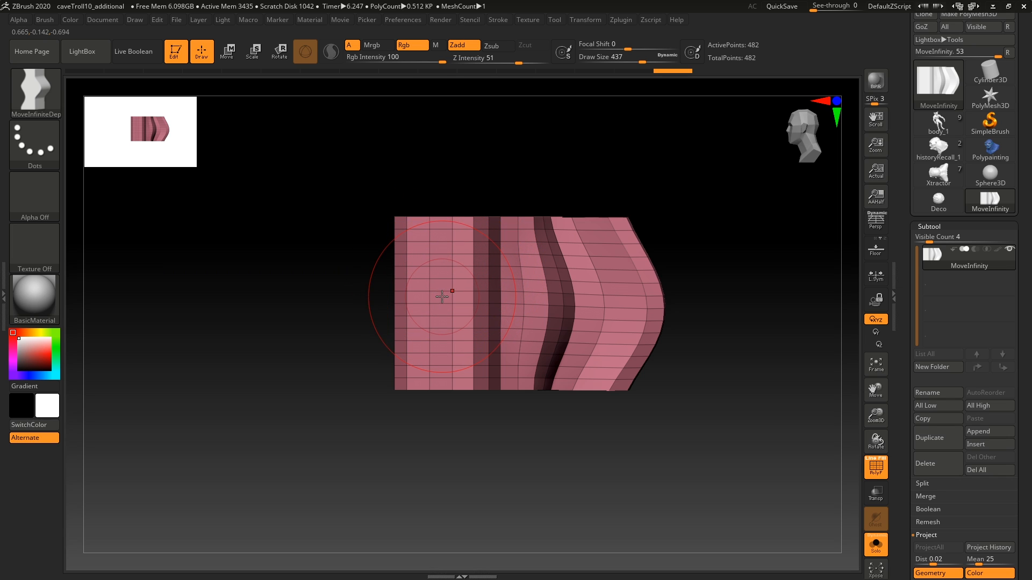
mouse_move(485, 316)
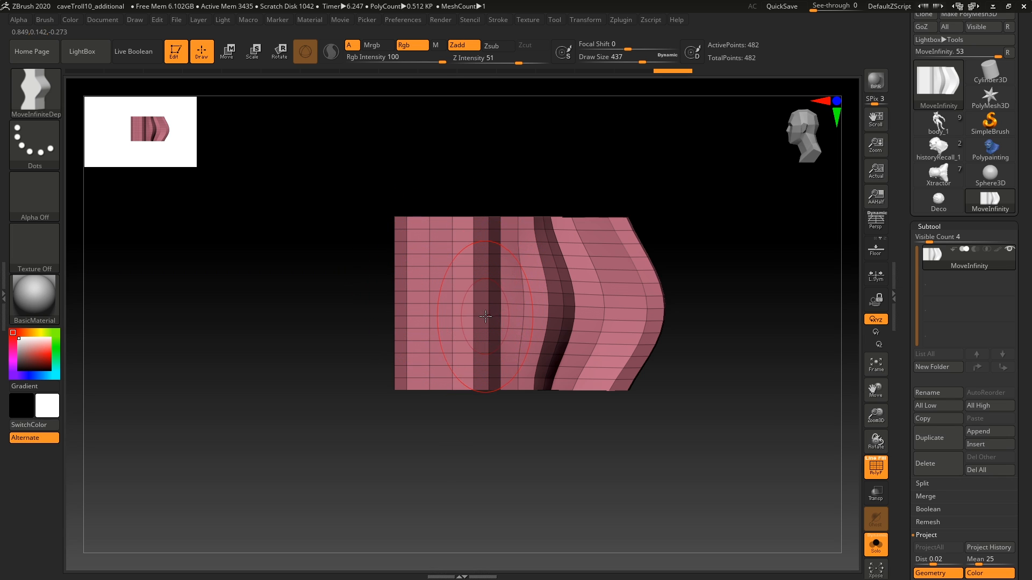
mouse_move(499, 256)
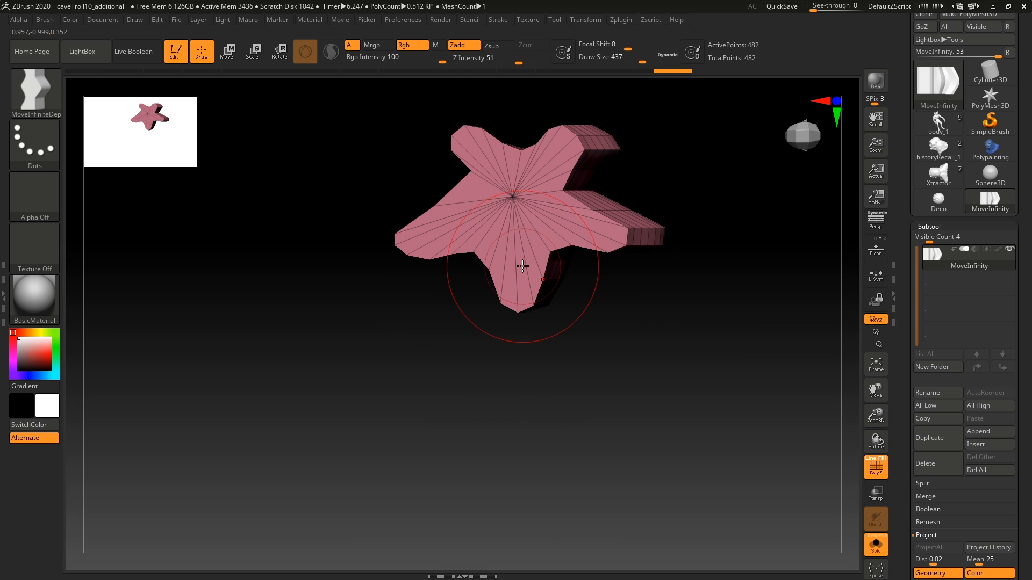
left_click_drag(523, 265, 503, 265)
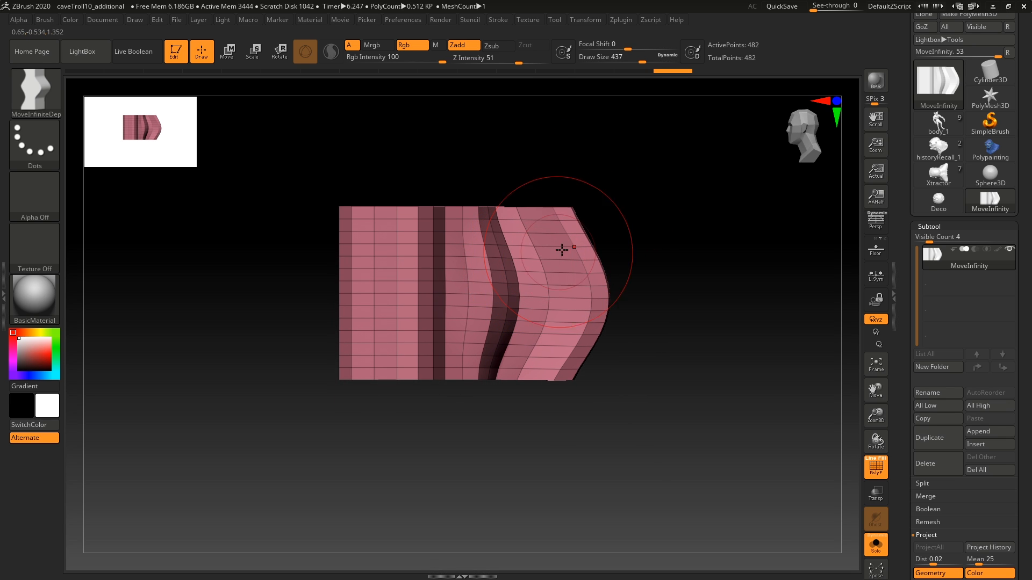
mouse_move(602, 290)
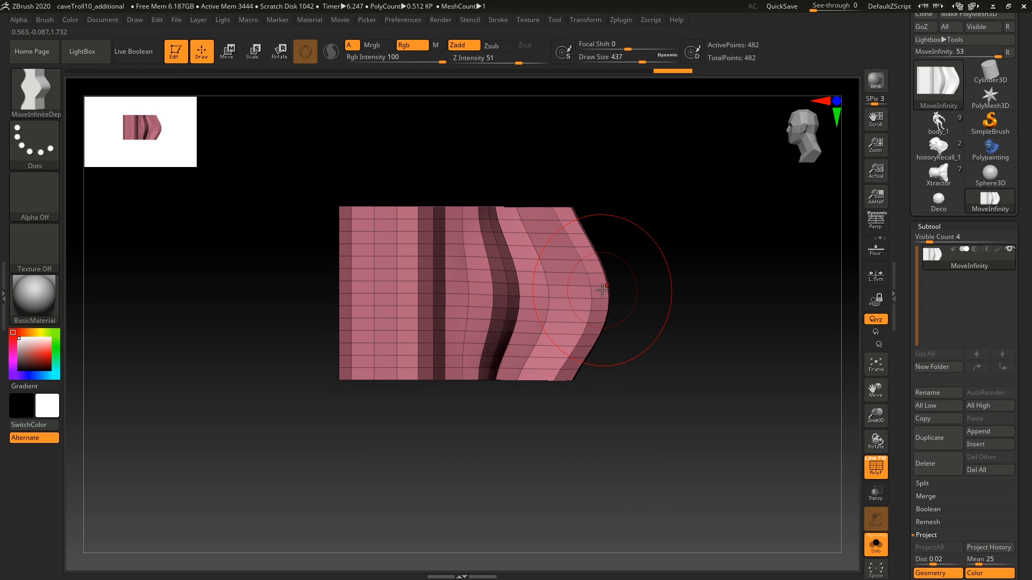